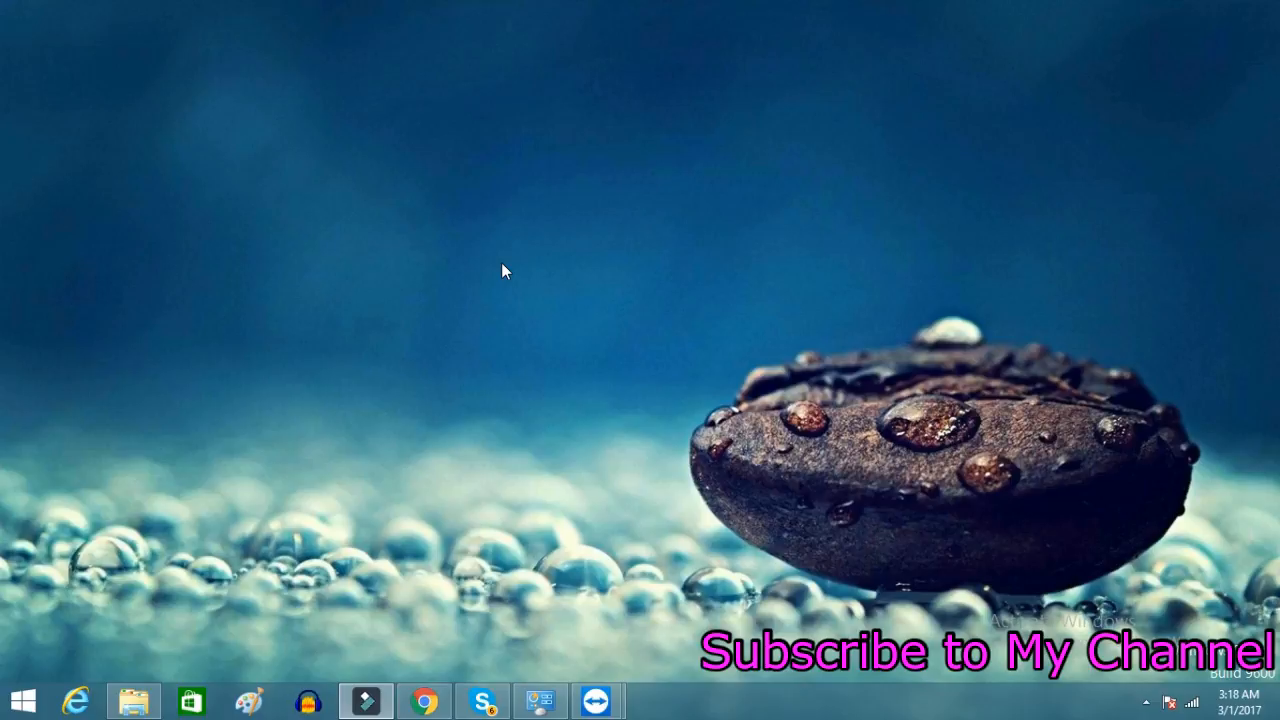
mouse_move(612, 644)
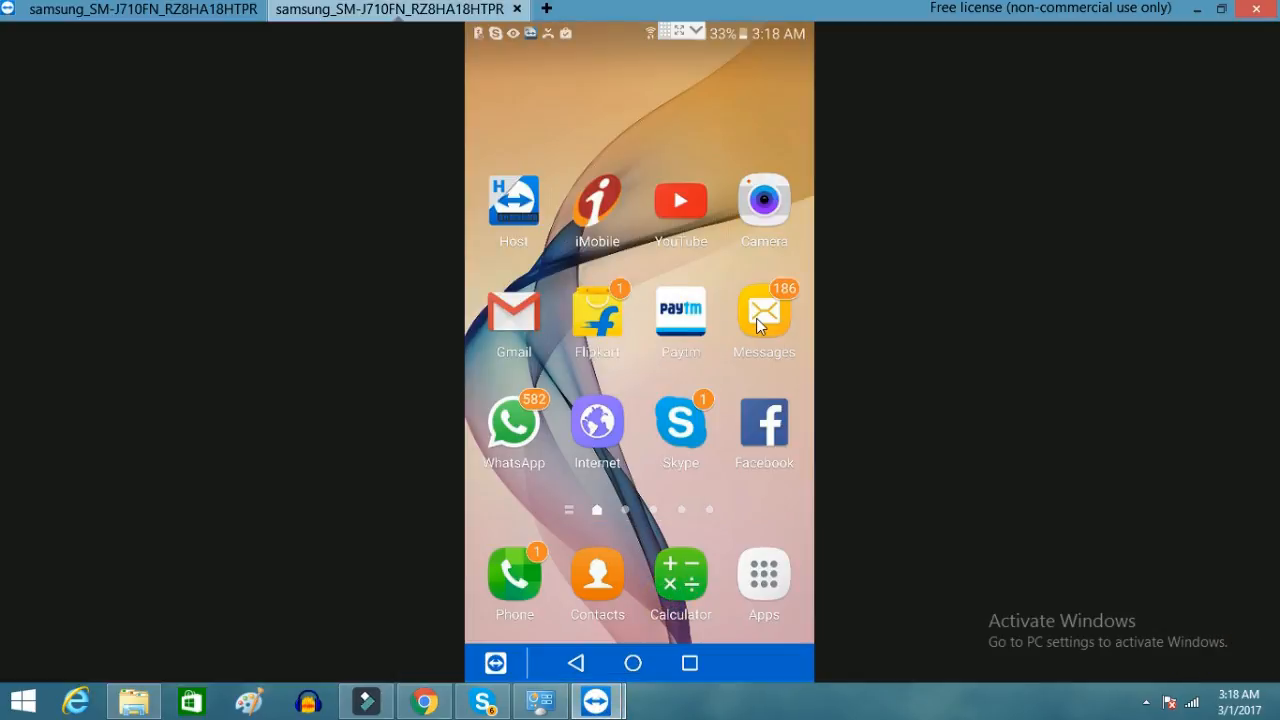
mouse_move(996, 298)
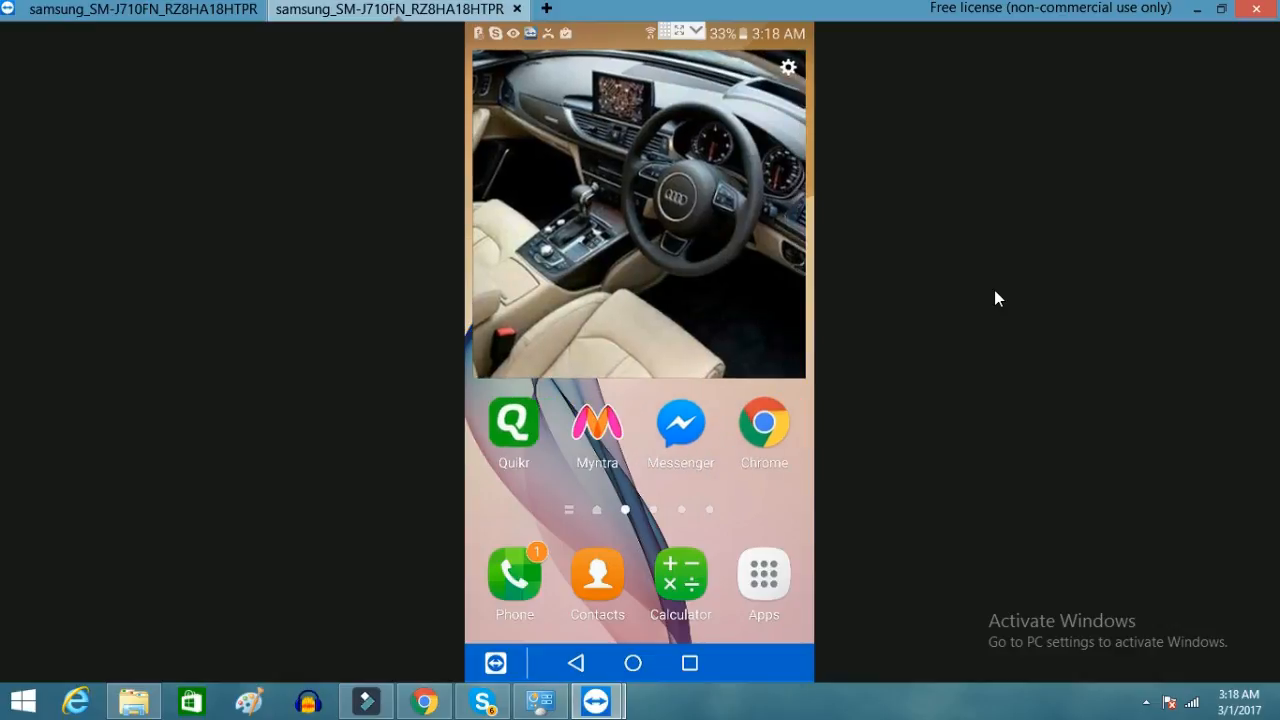
Launch Messenger and go to your own profile settings.
click(680, 420)
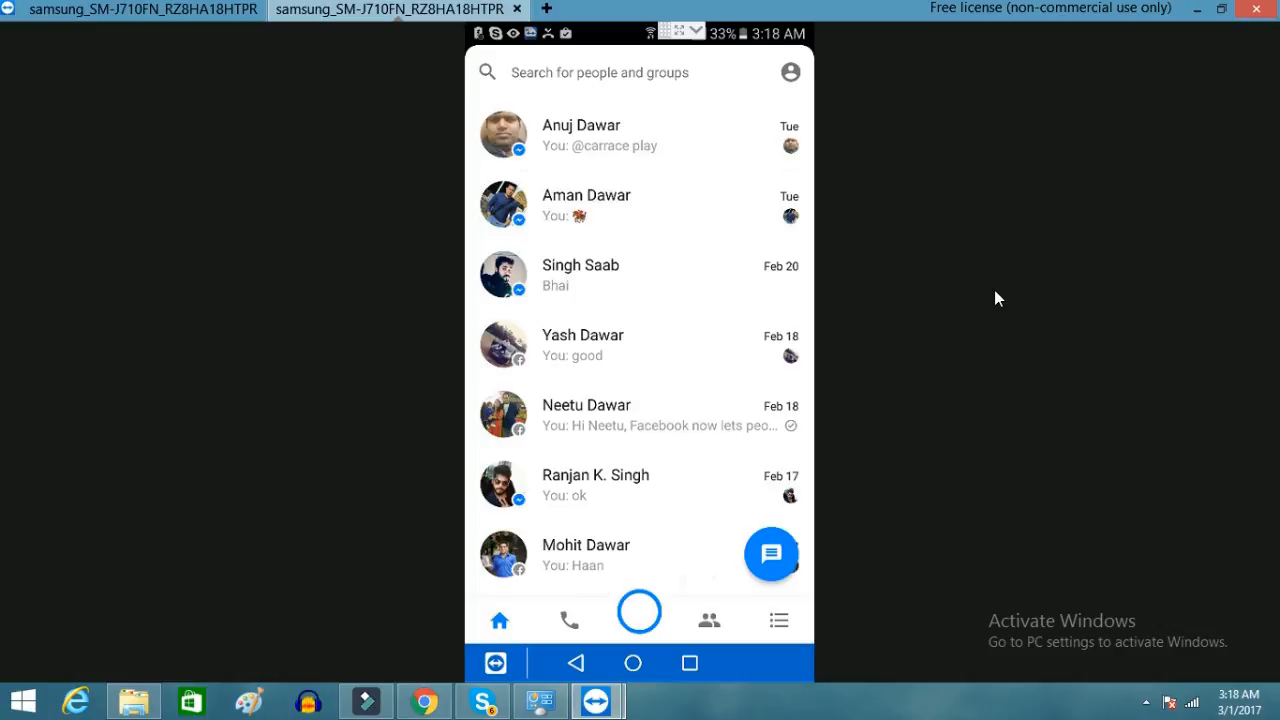
scroll(down, 3)
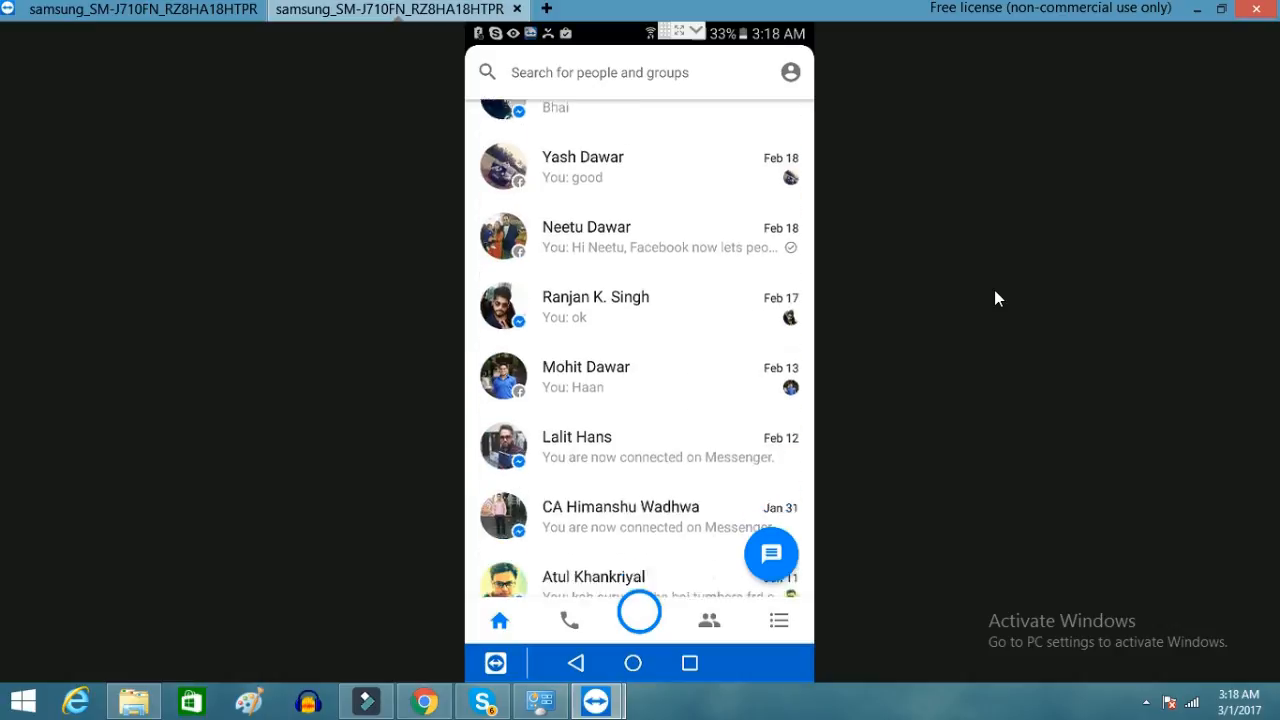
scroll(down, 3)
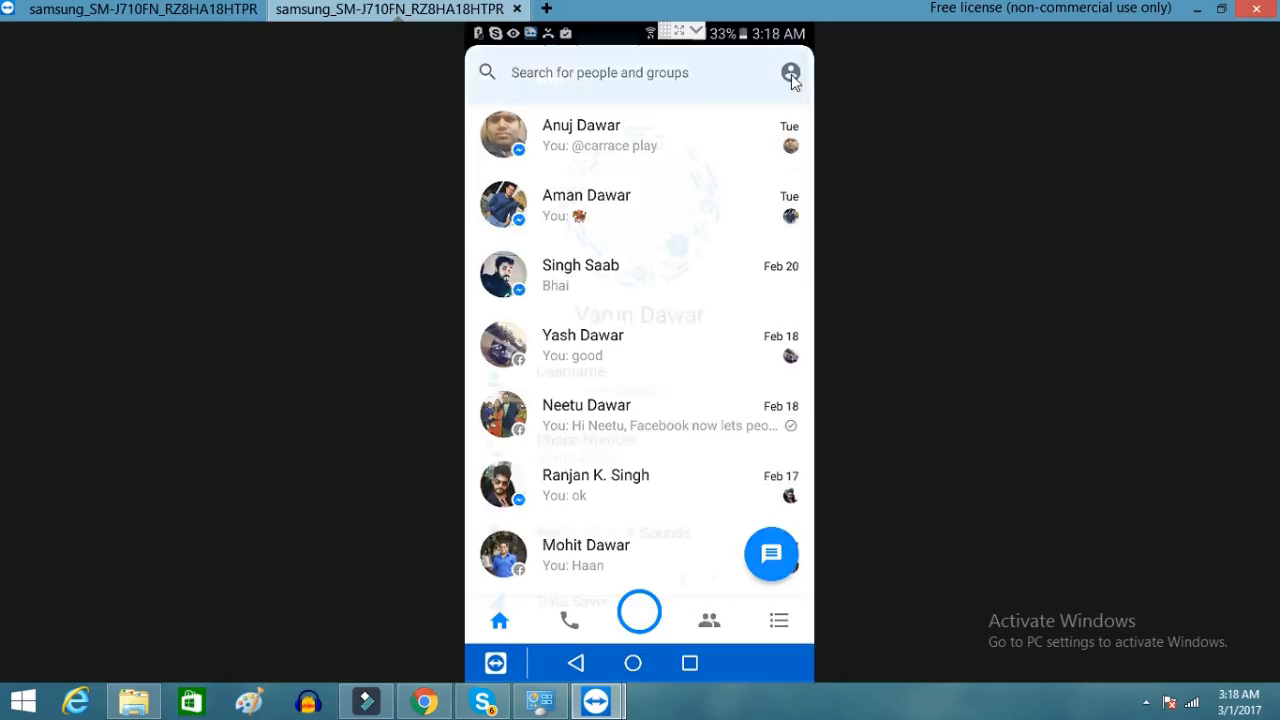
click(790, 72)
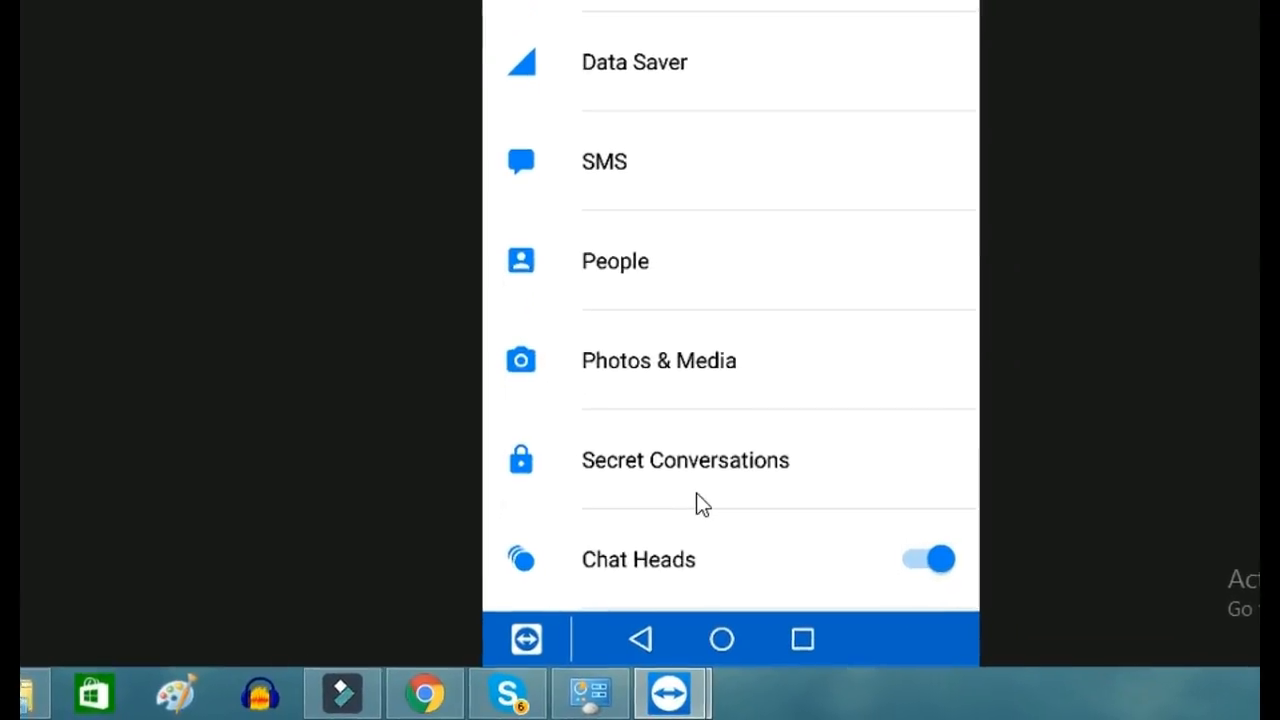
Switch Secret Conversations on, confirm with TURN ON, and return to profile settings.
click(684, 460)
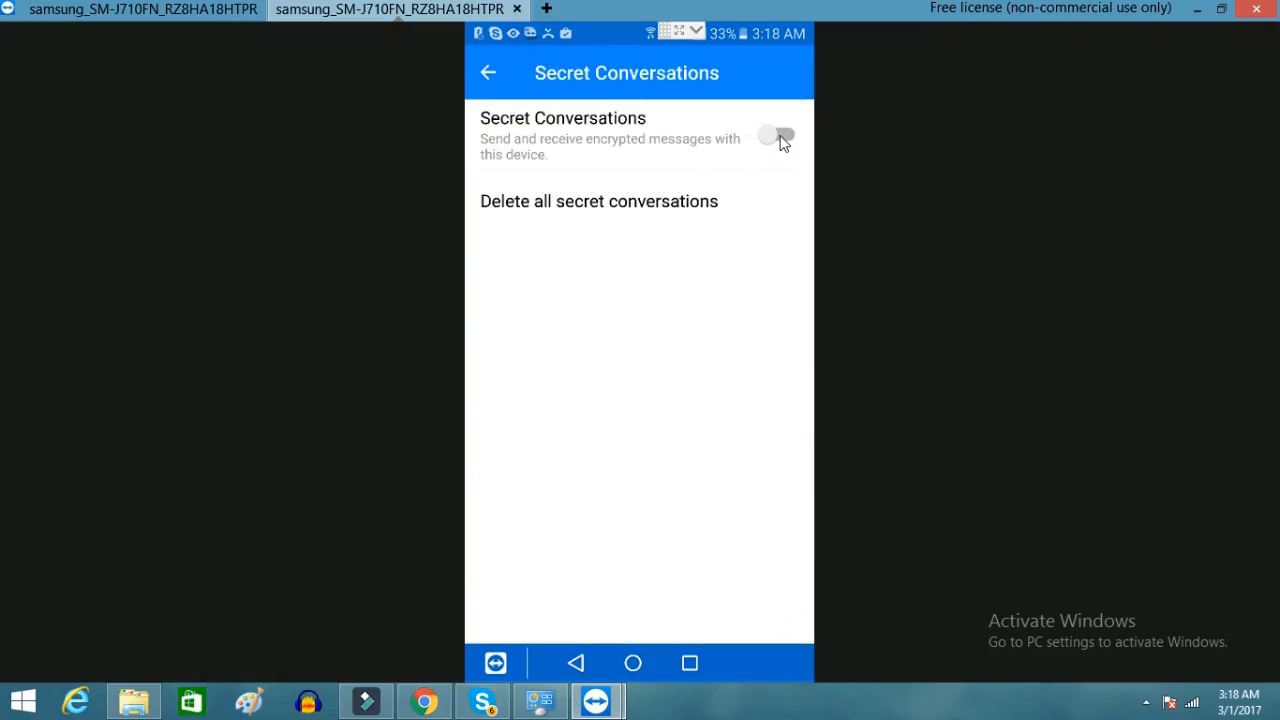
click(776, 136)
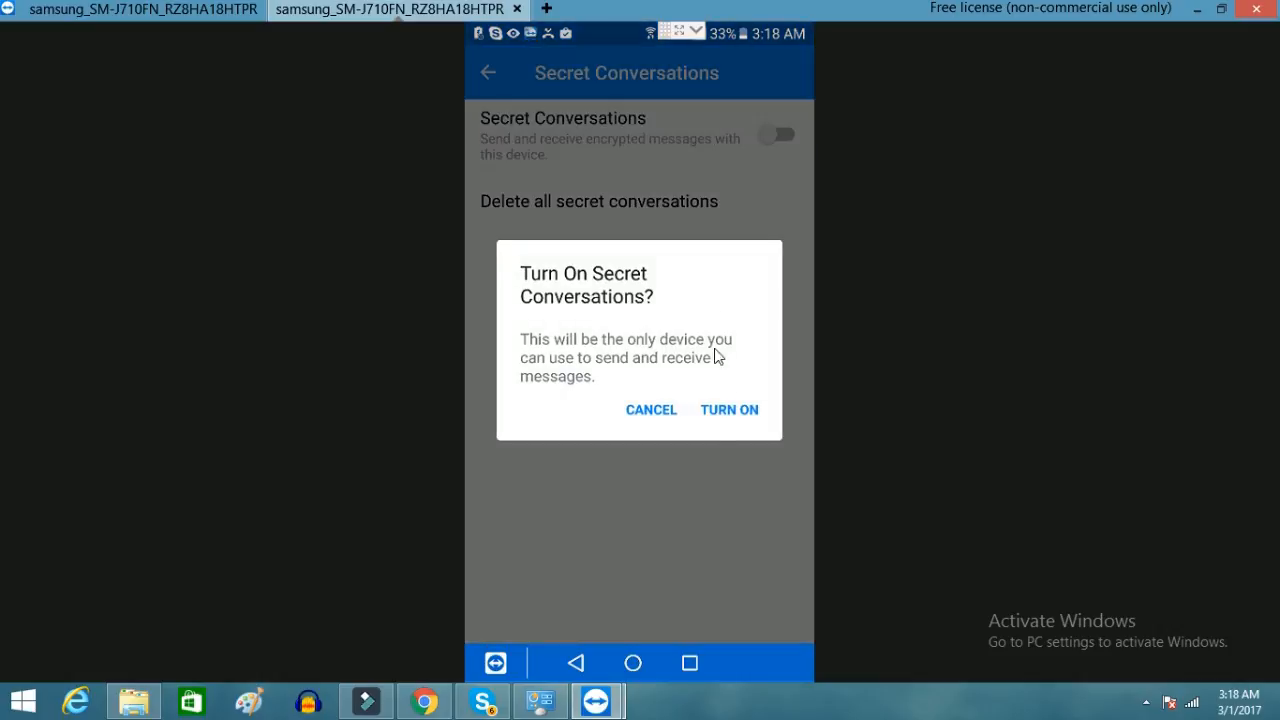
click(728, 408)
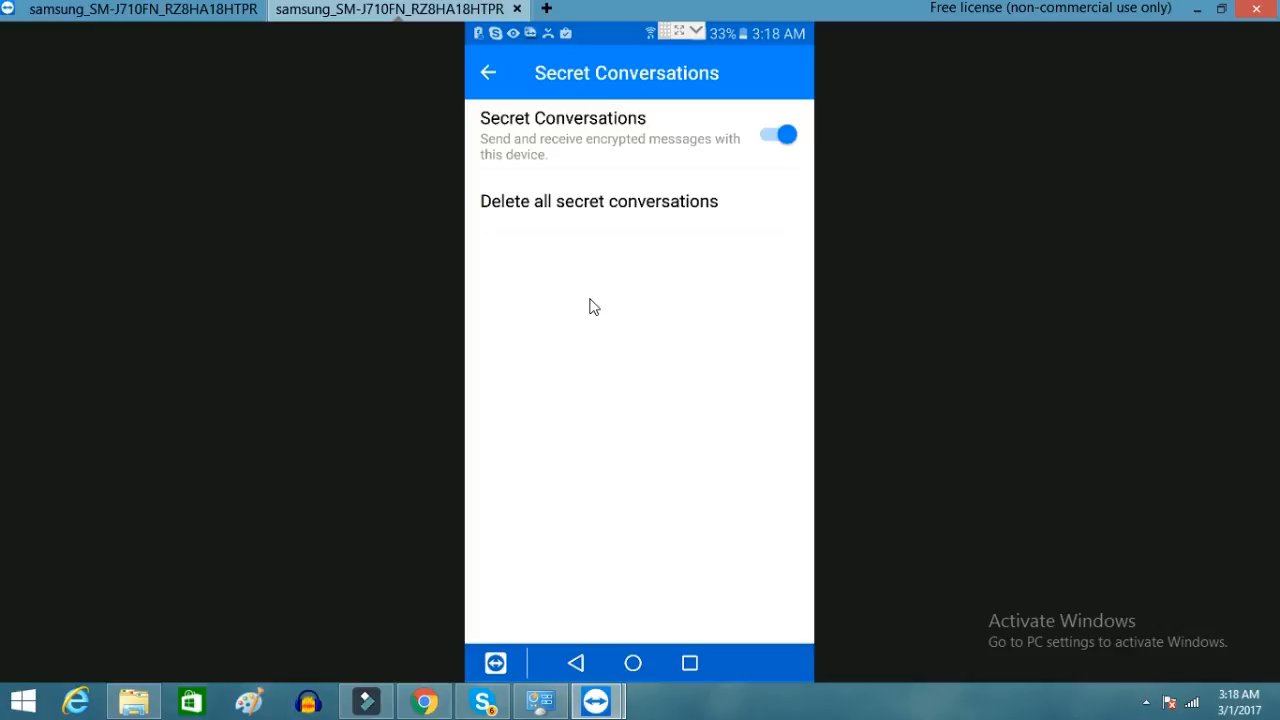
click(488, 72)
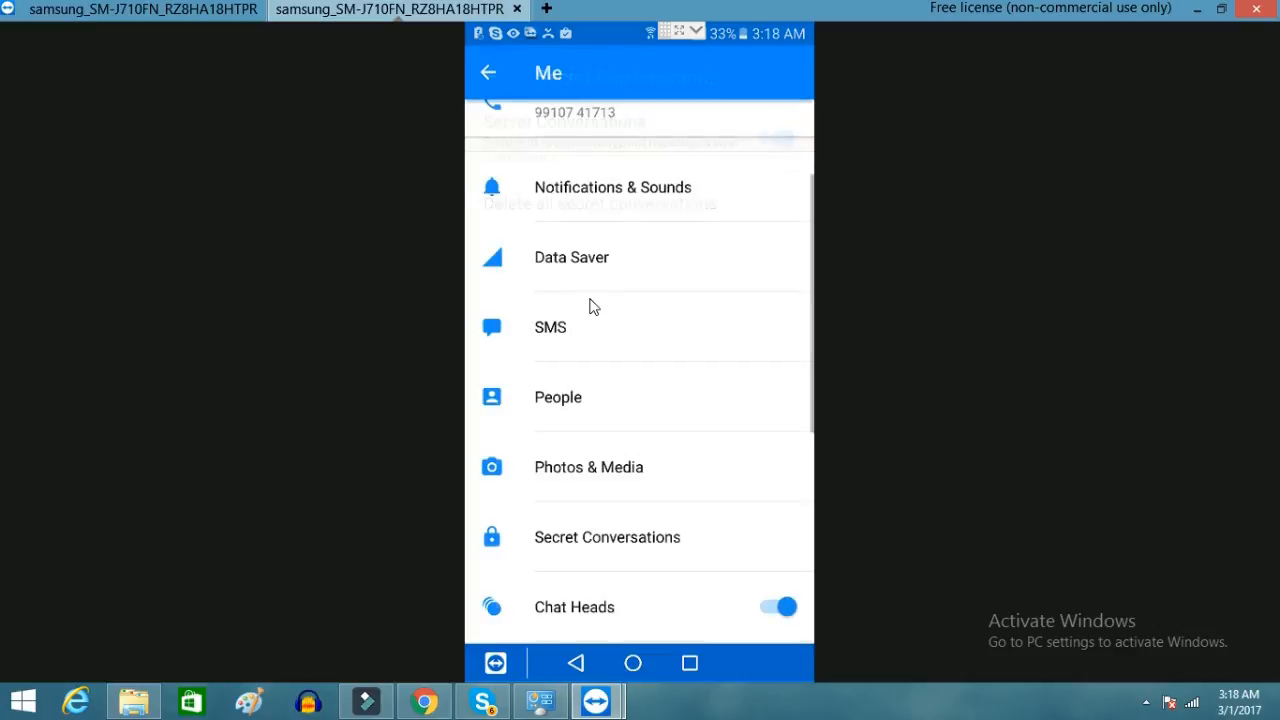
Return to the chat list and open the chat with a contact further down.
click(488, 72)
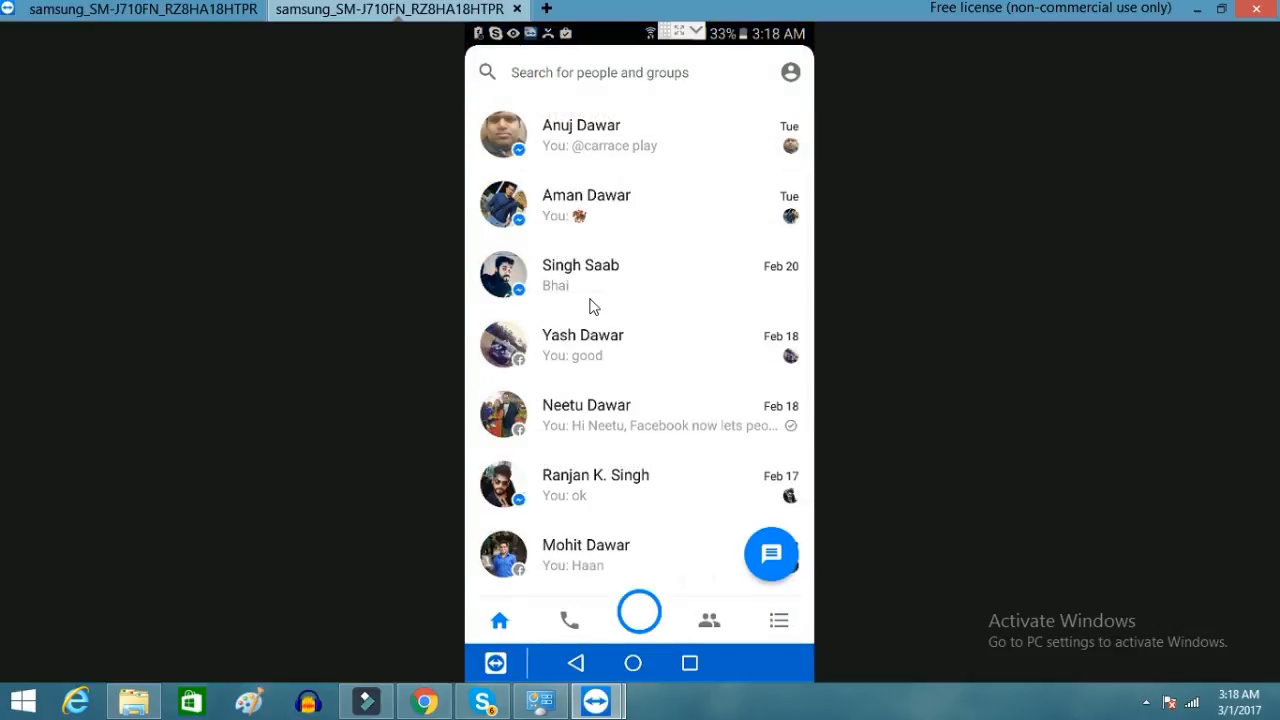
scroll(down, 3)
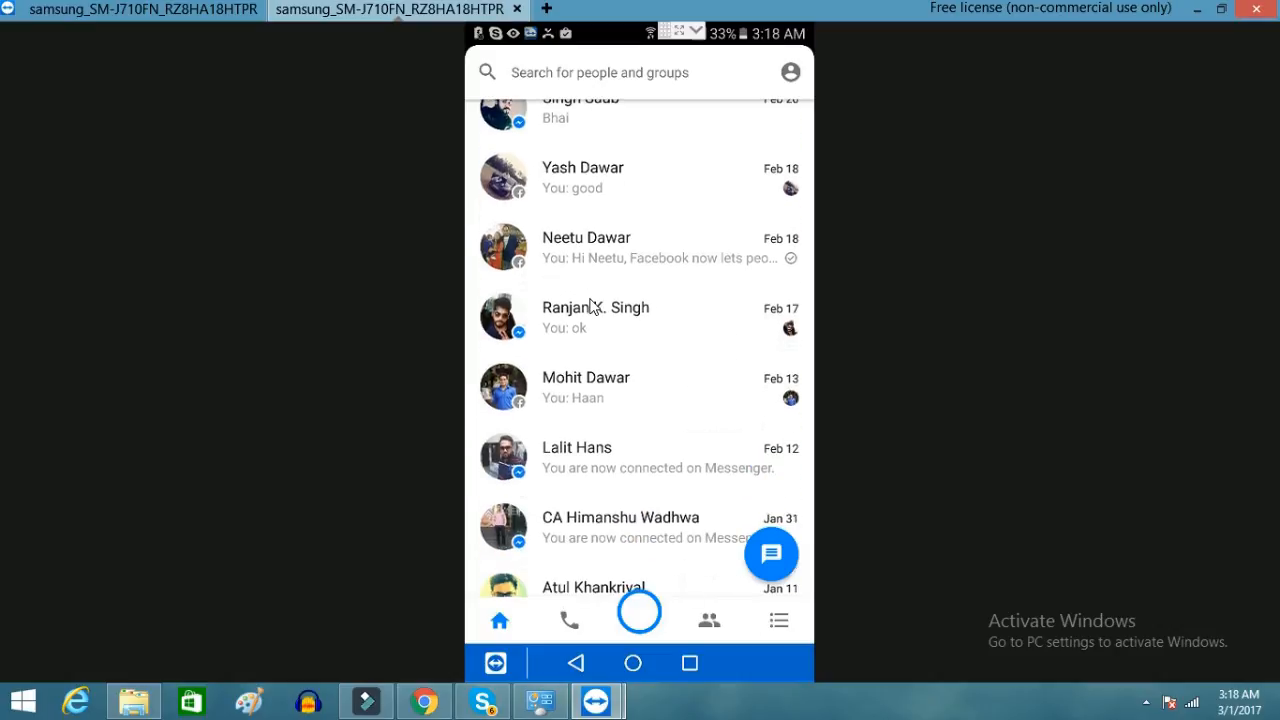
scroll(down, 3)
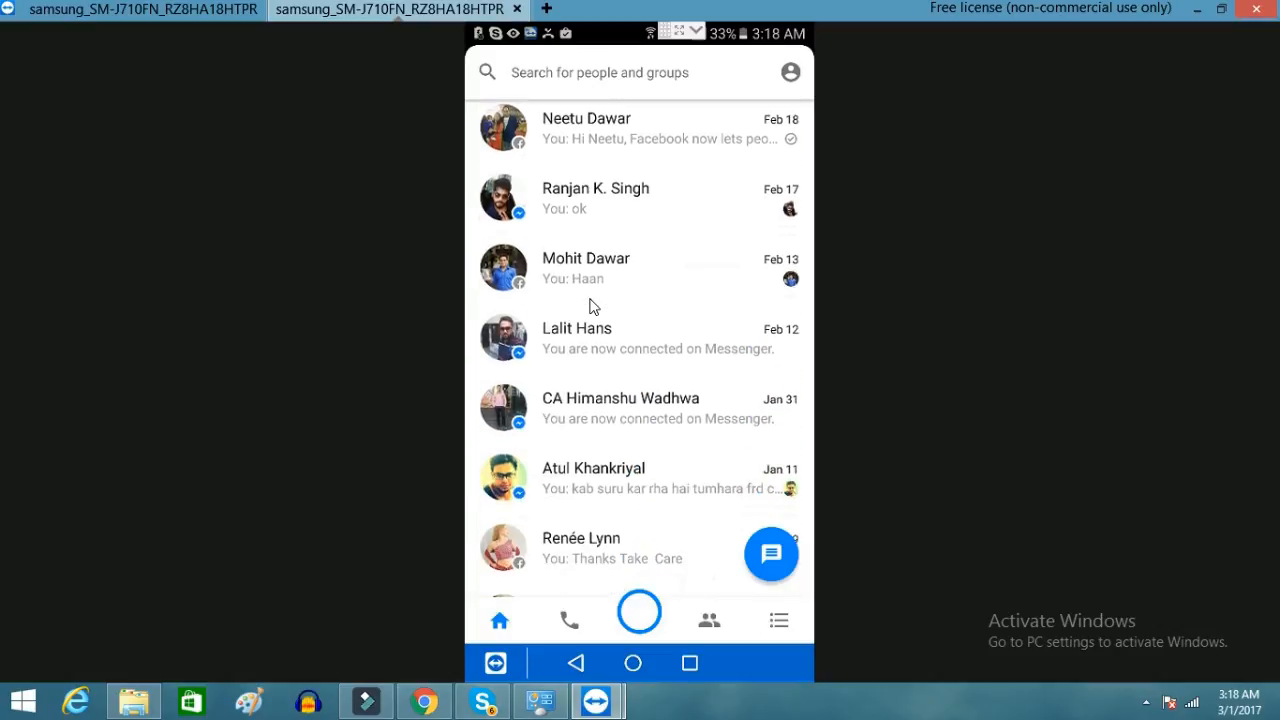
click(592, 476)
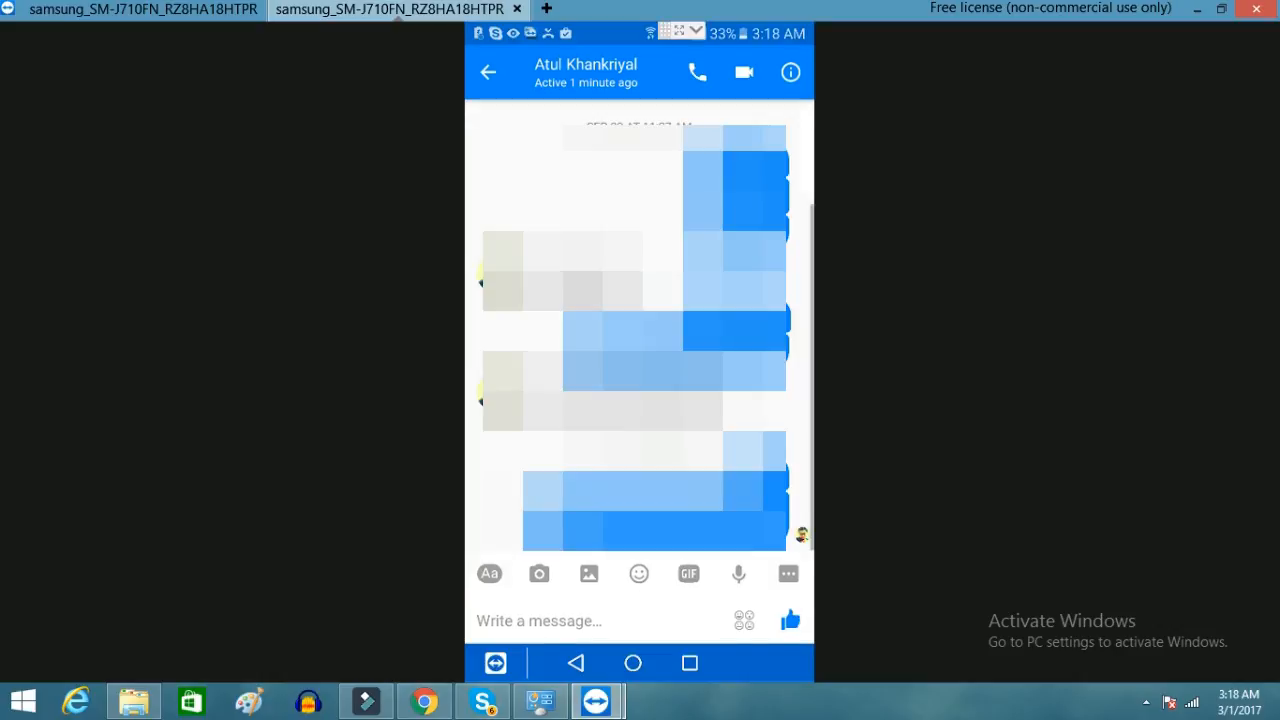
mouse_move(700, 56)
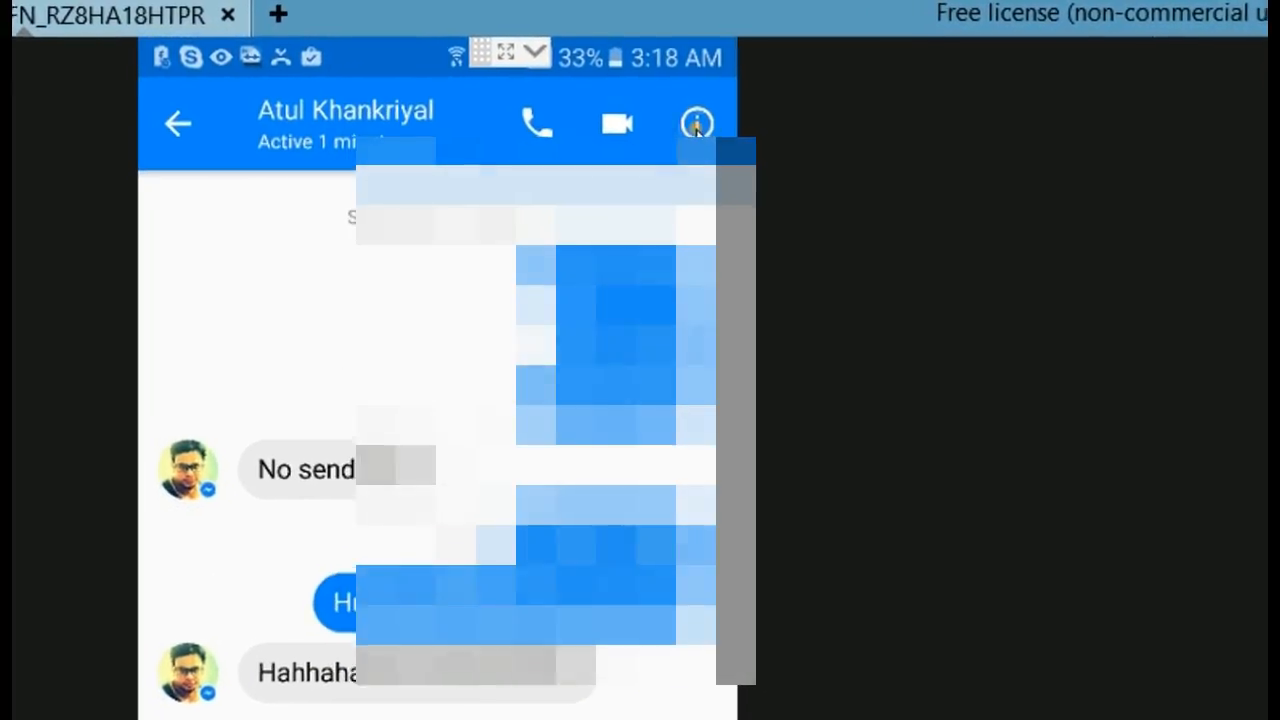
From the conversation details, start a Secret Conversation with this contact.
click(696, 124)
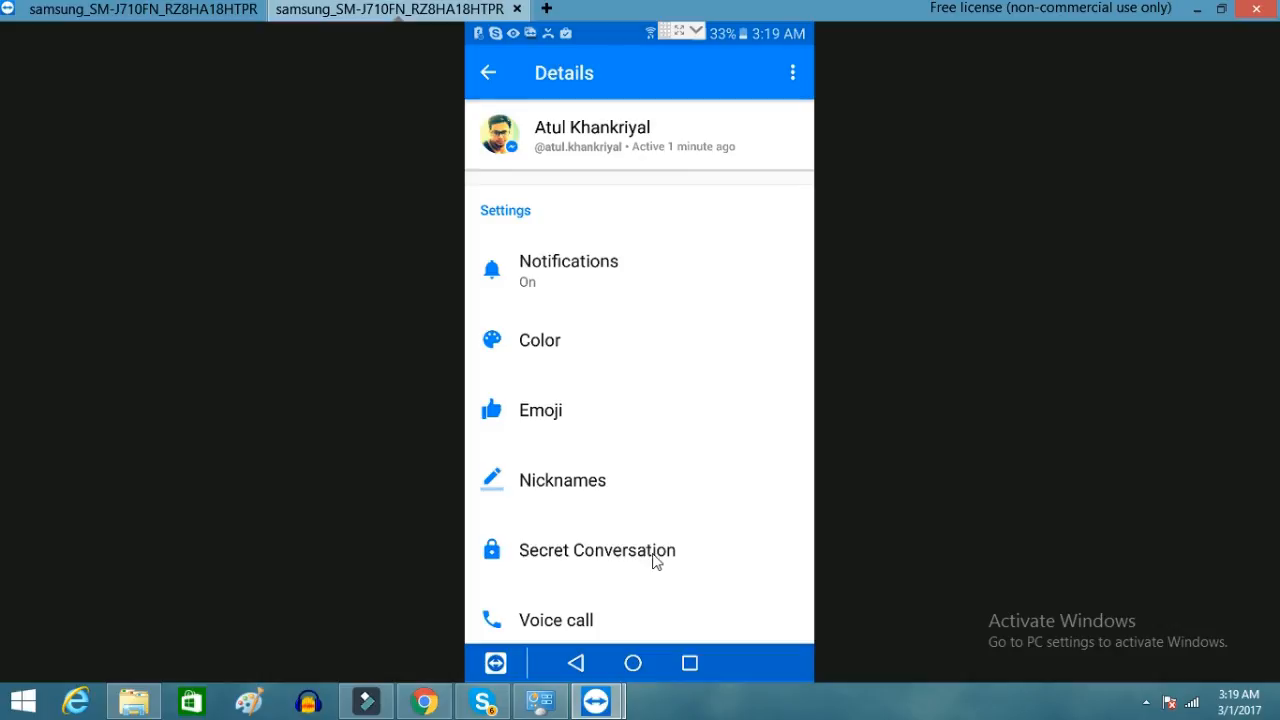
click(596, 550)
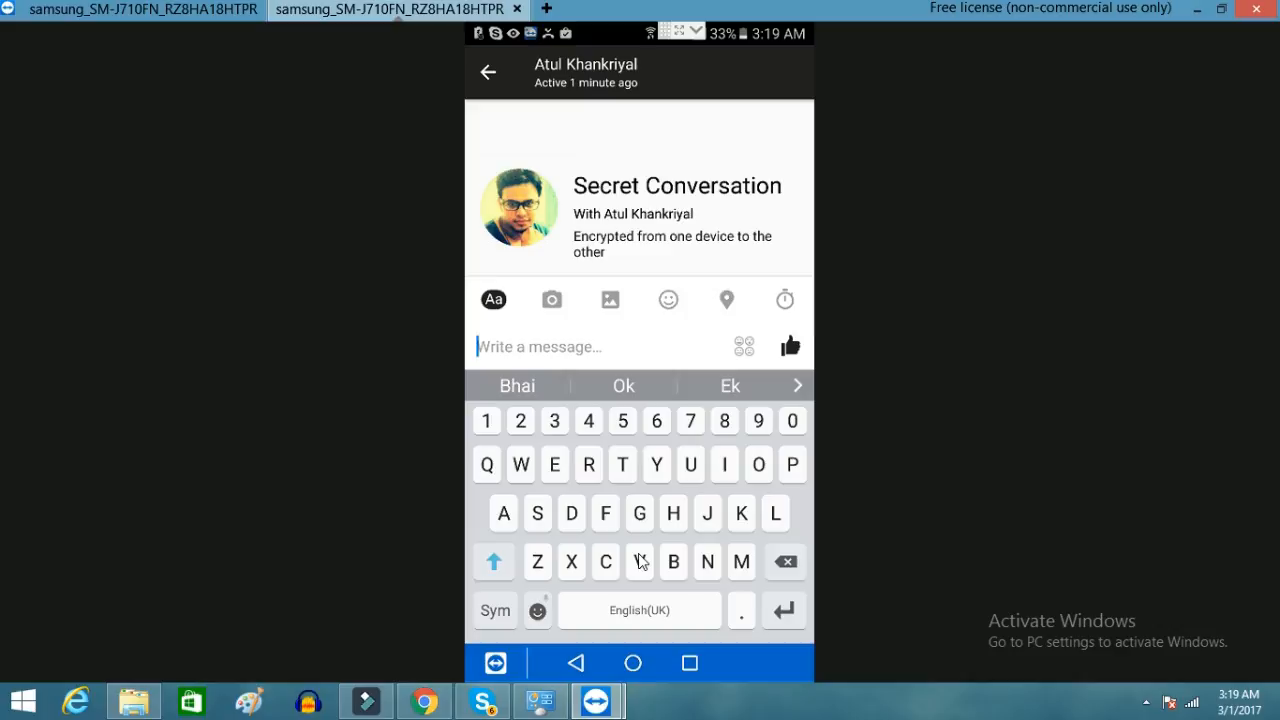
mouse_move(688, 336)
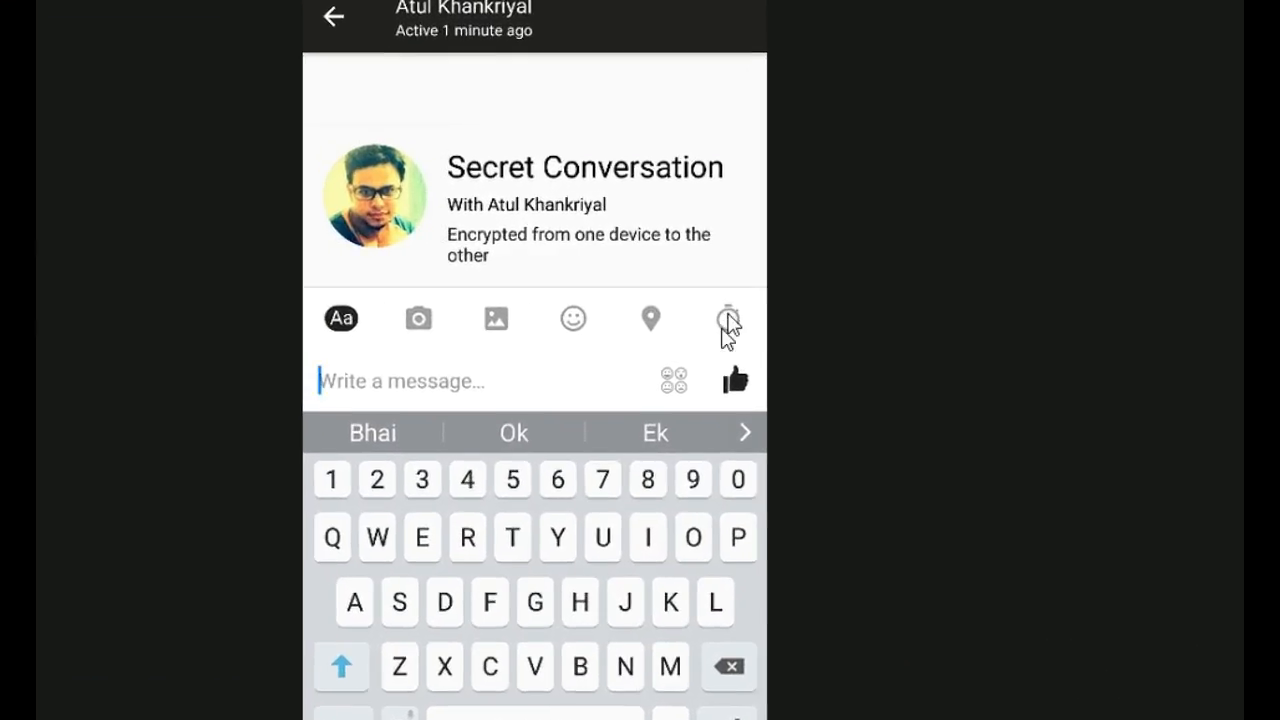
Turn on a disappearing-message timer and ready the message box for typing.
click(728, 318)
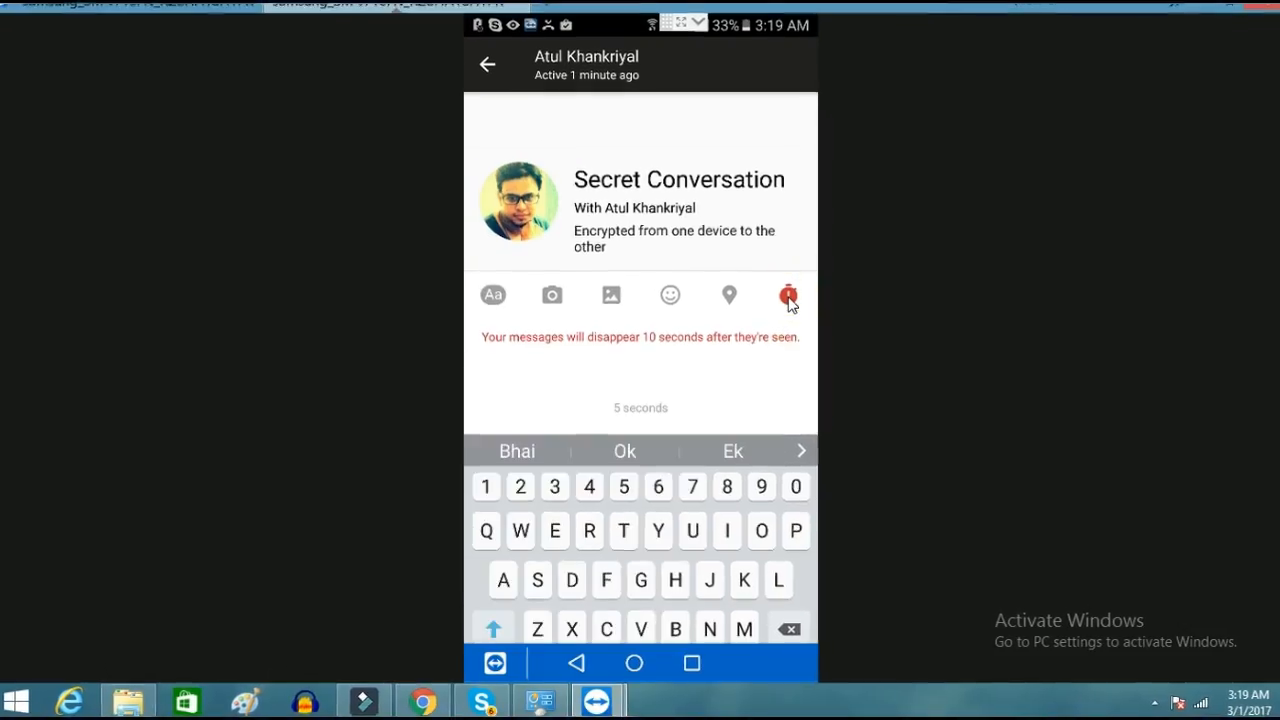
click(788, 294)
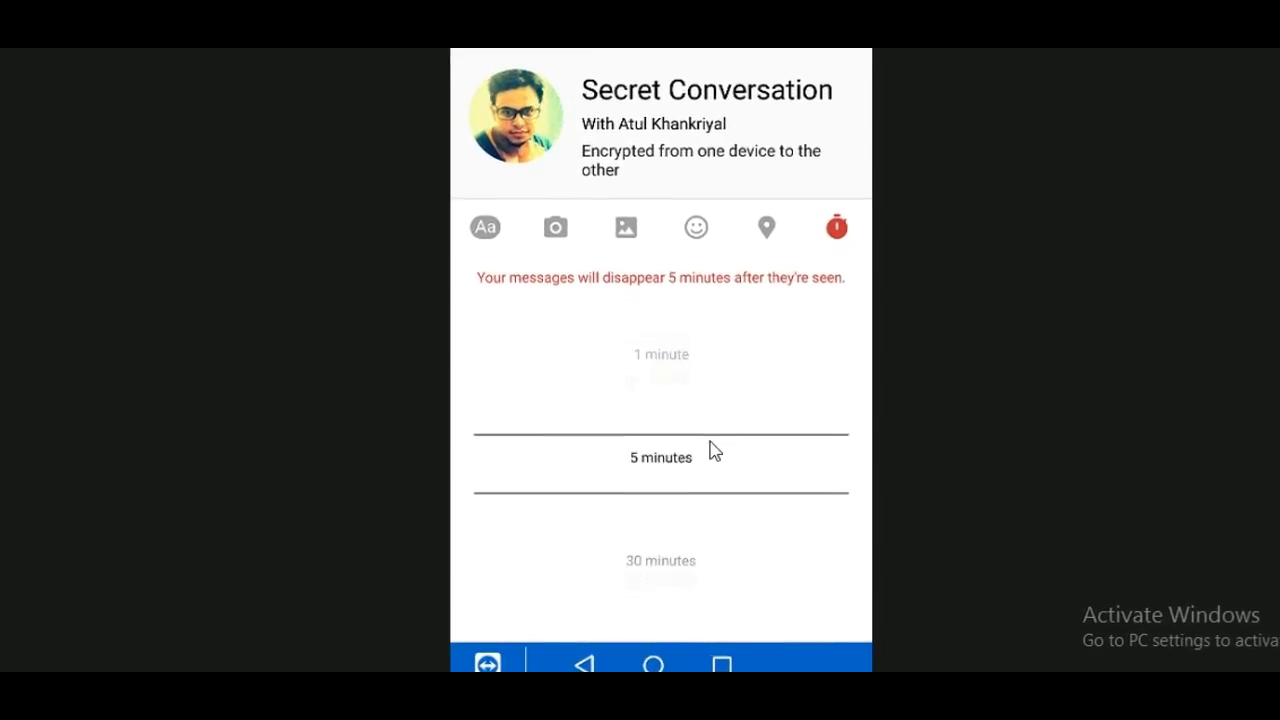
scroll(down, 3)
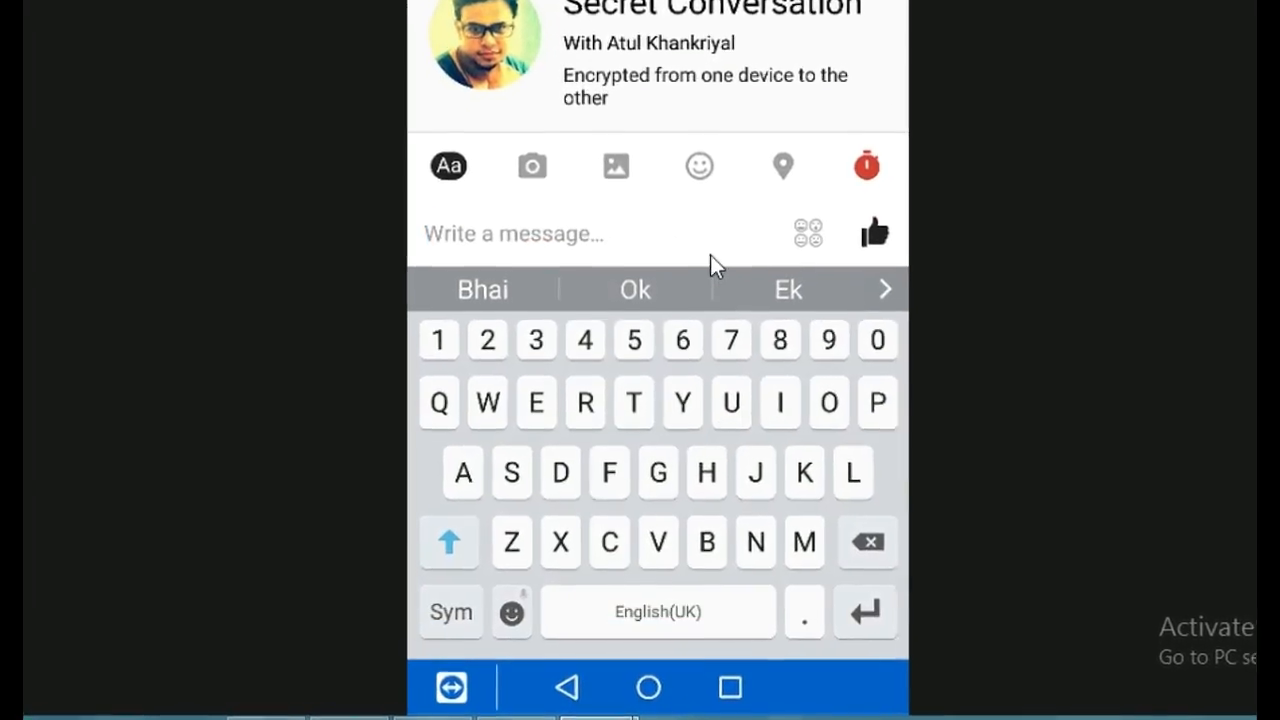
Send 'Hi' and 'How are you' in the timed secret conversation, then close the keyboard.
text(Hi)
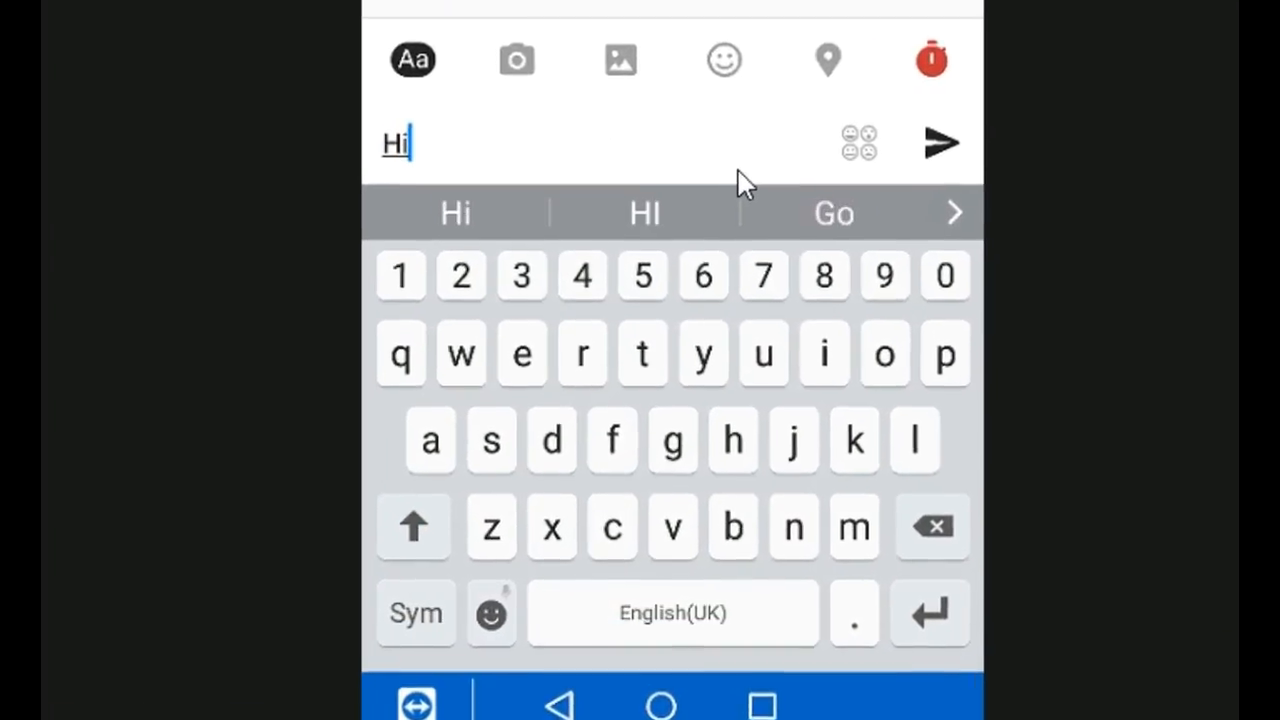
click(940, 142)
text(ow are you)
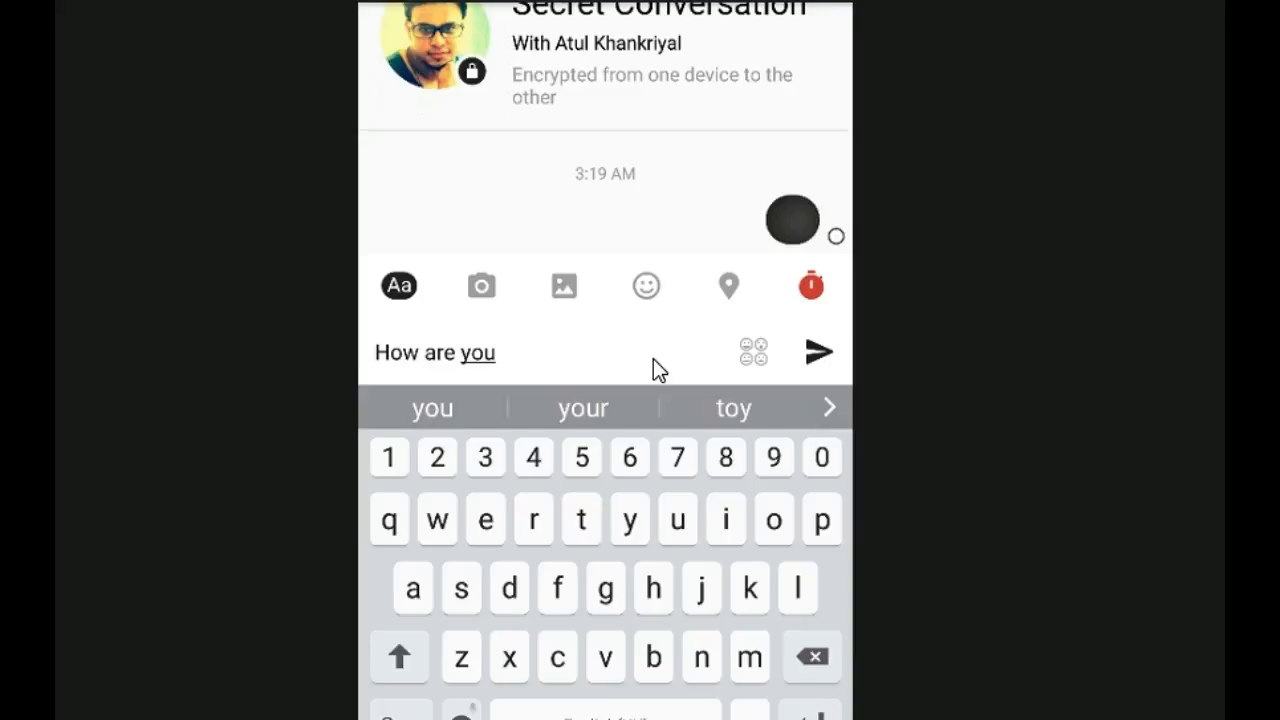
click(820, 352)
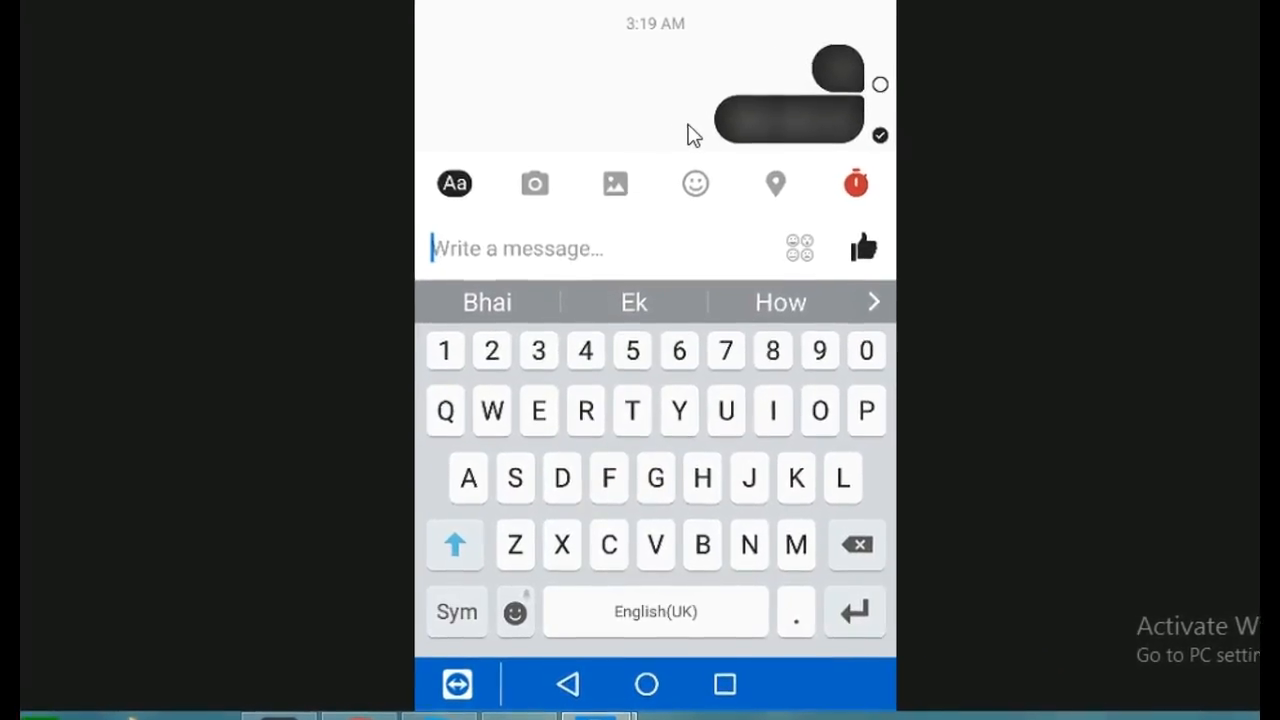
click(696, 184)
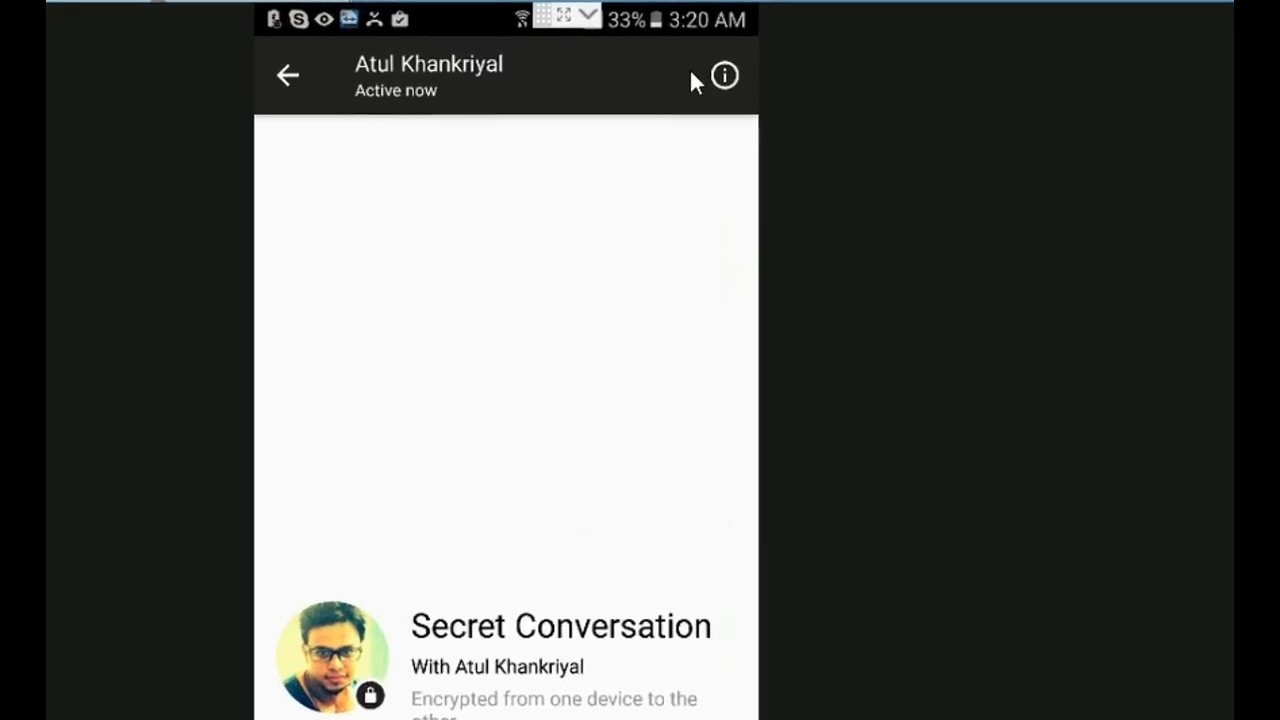
Check the conversation details, then back out to the conversations list.
click(724, 76)
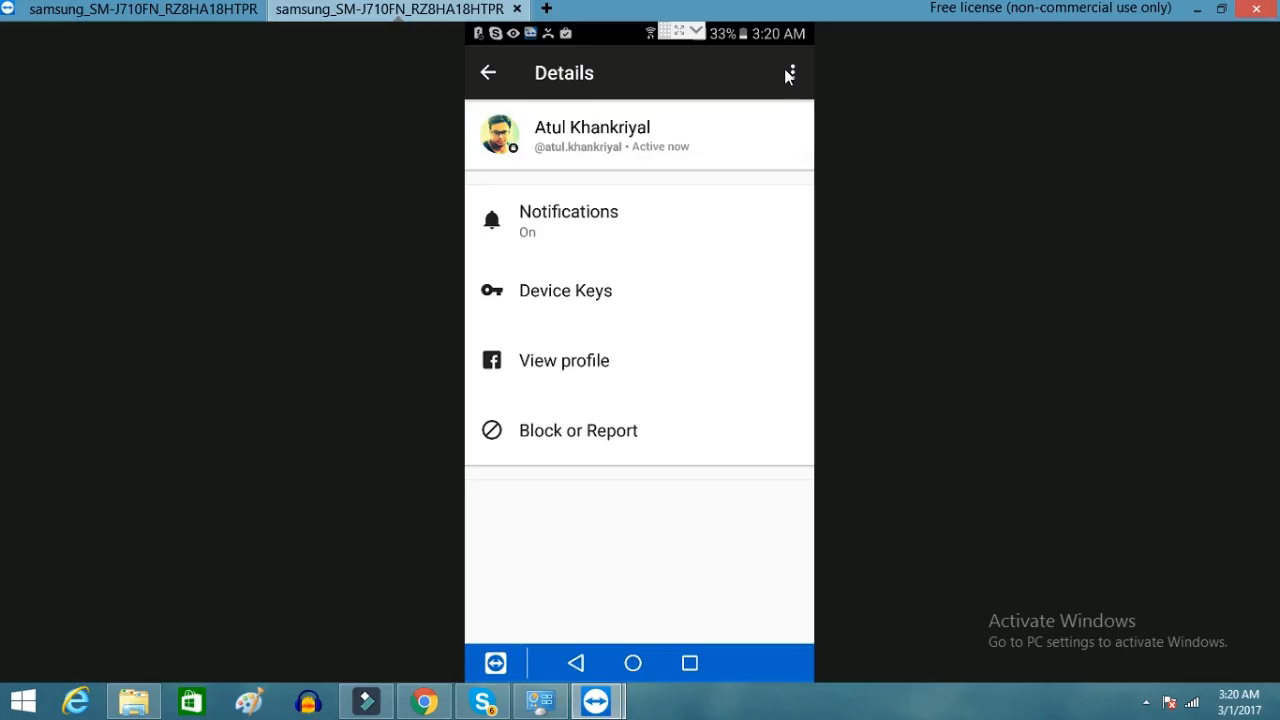
mouse_move(484, 108)
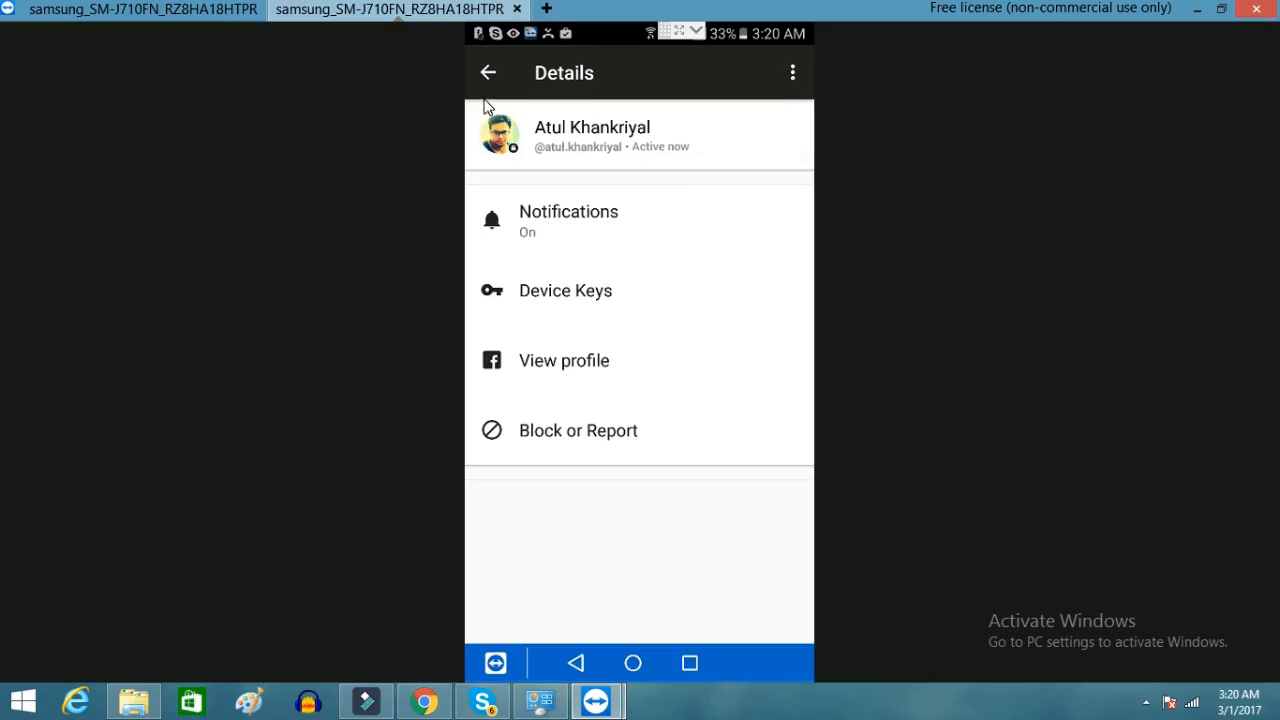
click(488, 72)
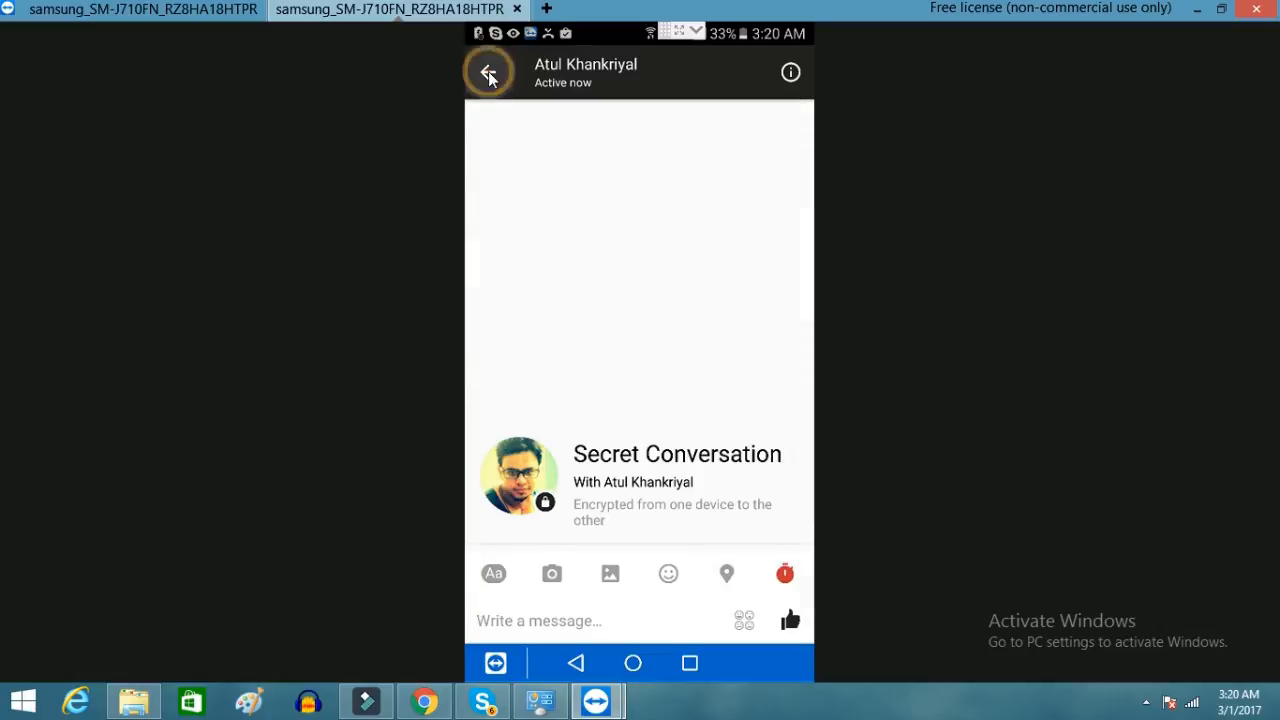
click(488, 72)
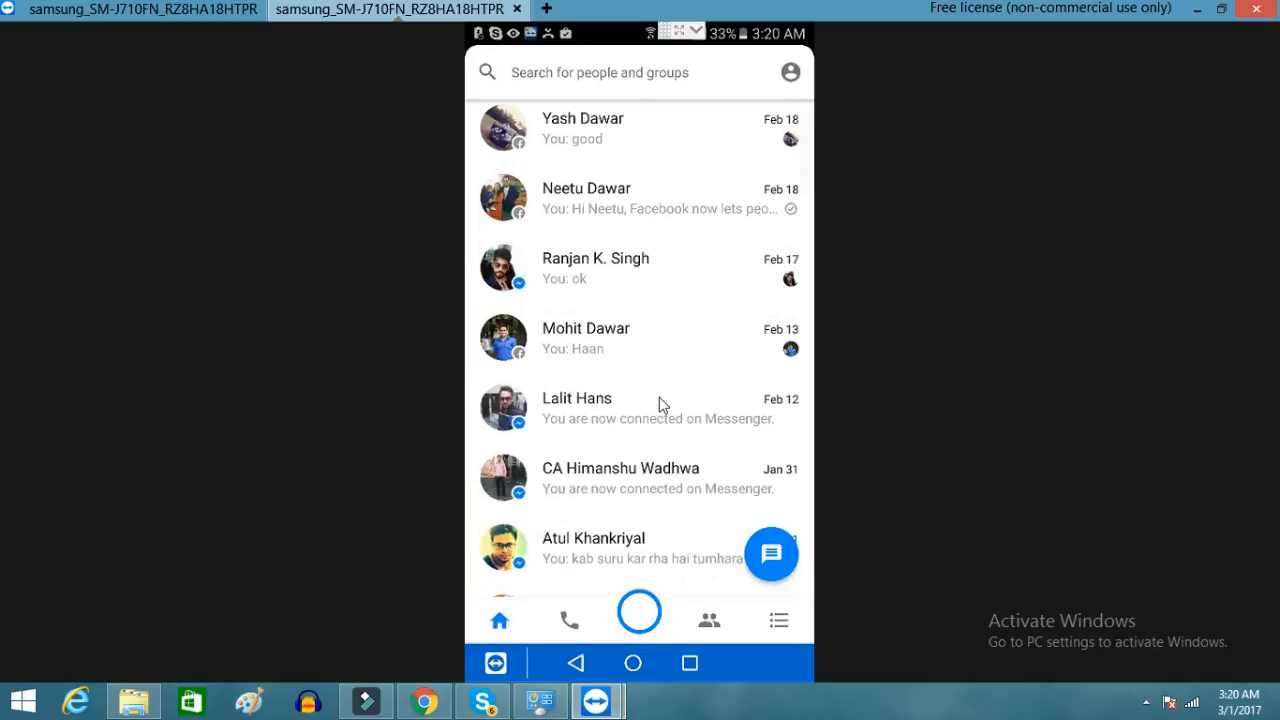
scroll(down, 3)
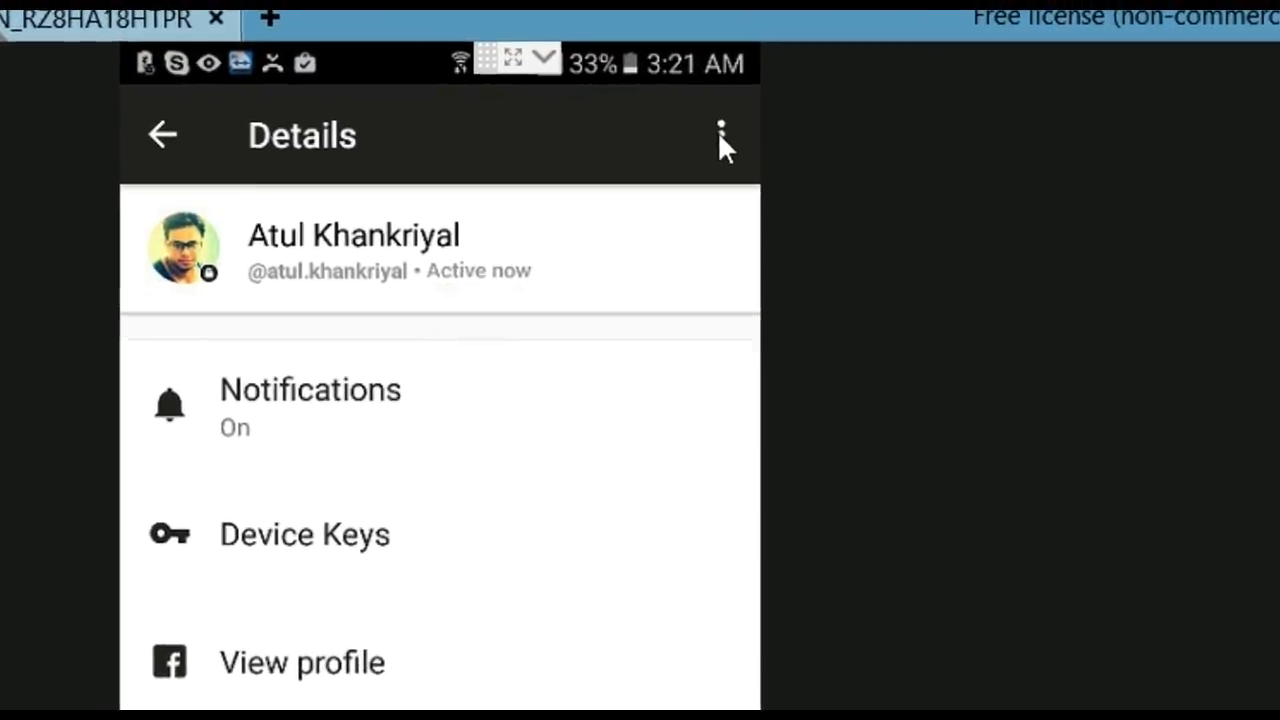
Delete the entire secret conversation via Delete conversation and confirm DELETE CONVERSATION.
click(722, 136)
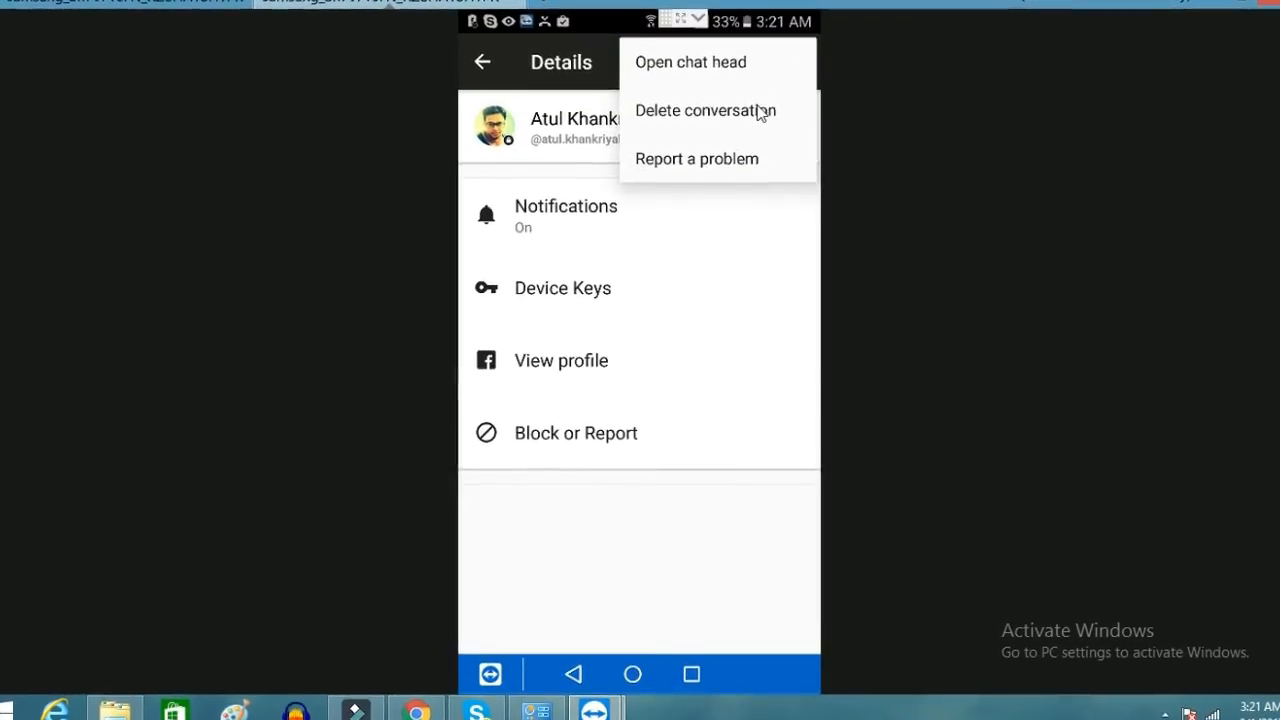
click(704, 110)
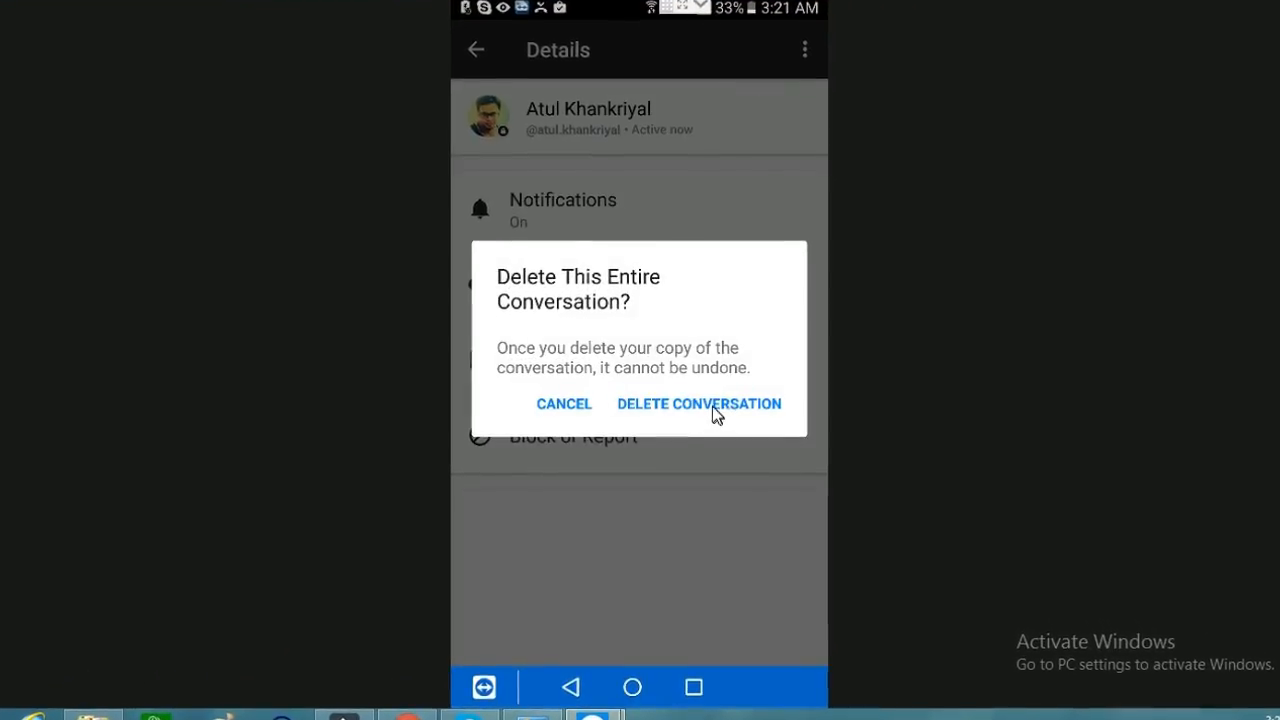
click(698, 404)
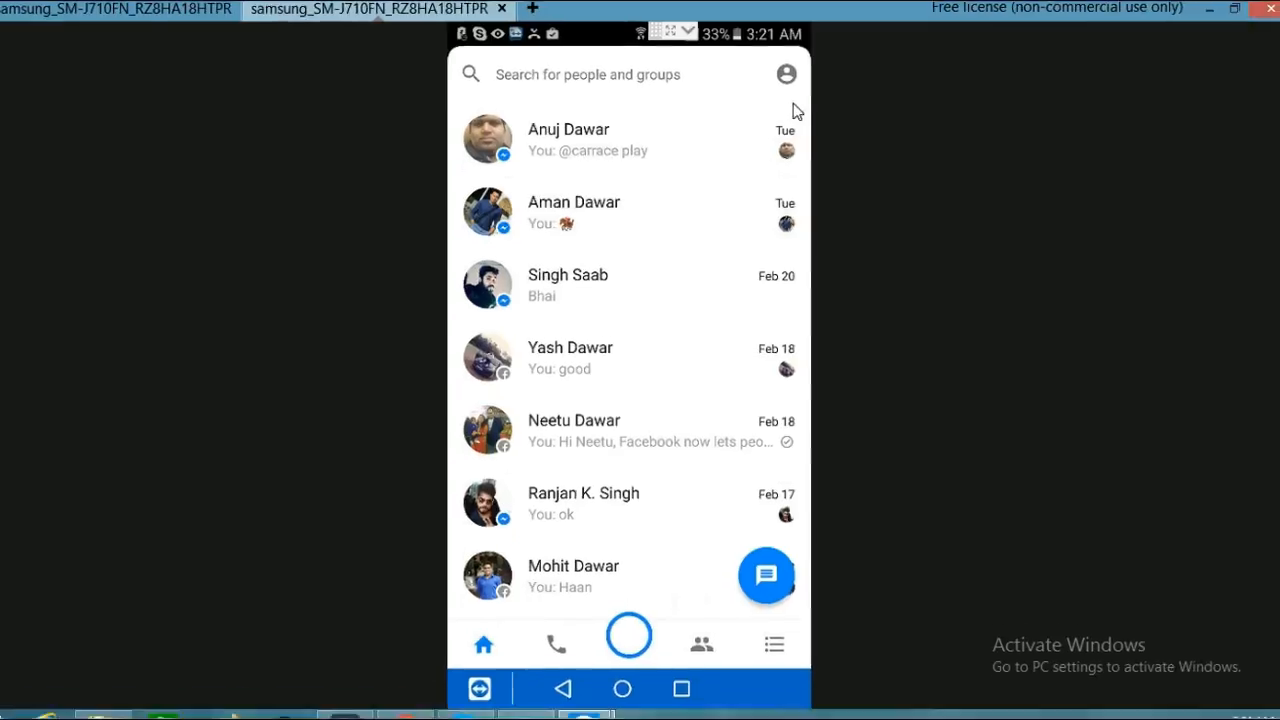
Switch Secret Conversations off in profile settings, confirm TURN OFF, and return to the chat list.
click(788, 72)
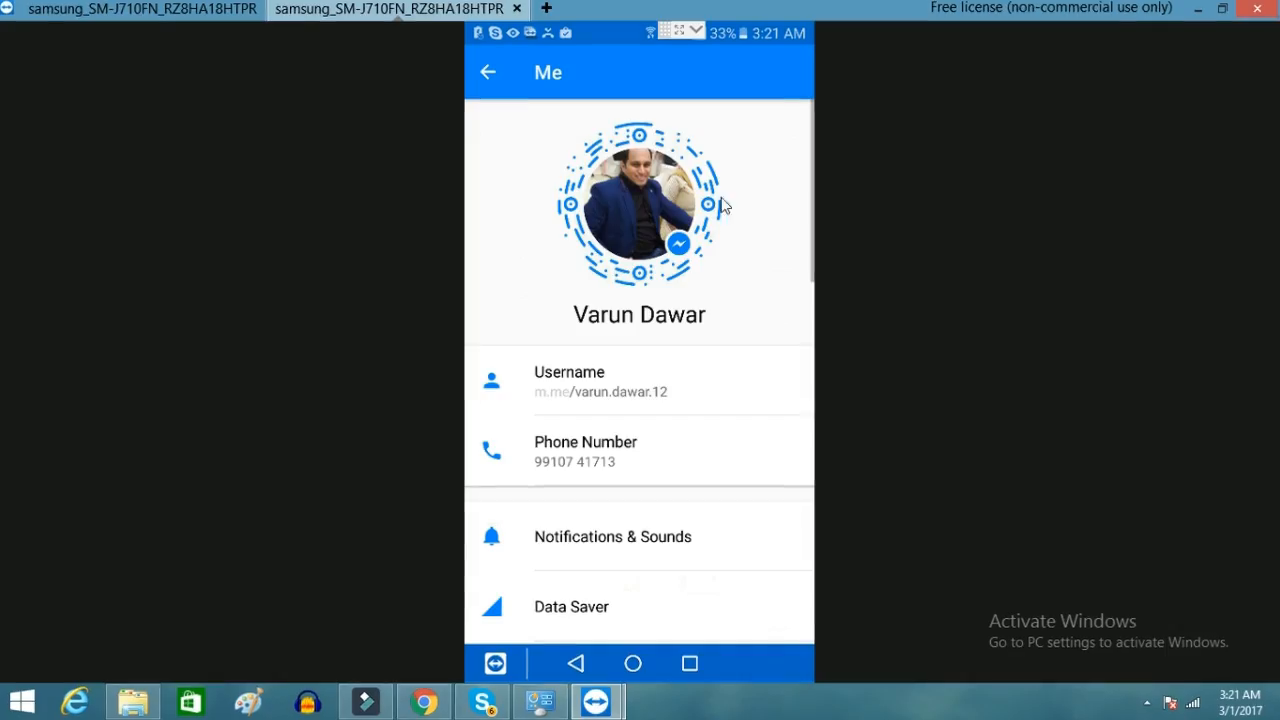
scroll(down, 3)
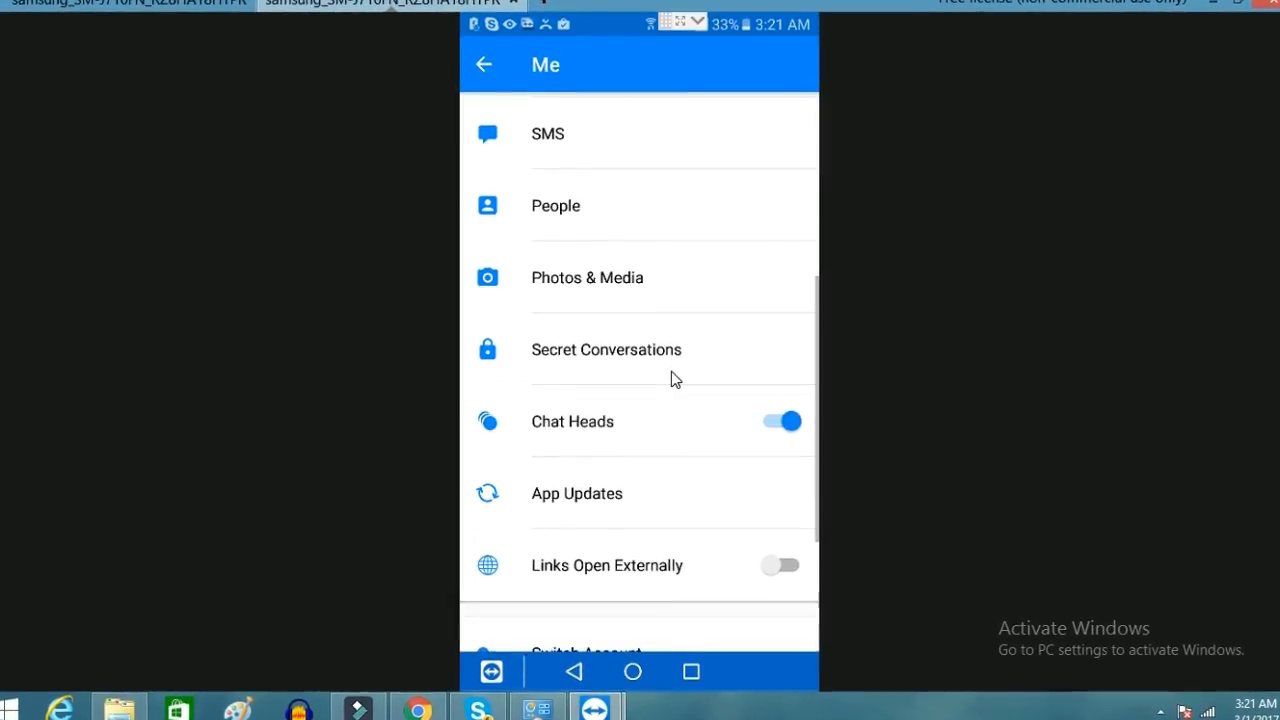
click(606, 348)
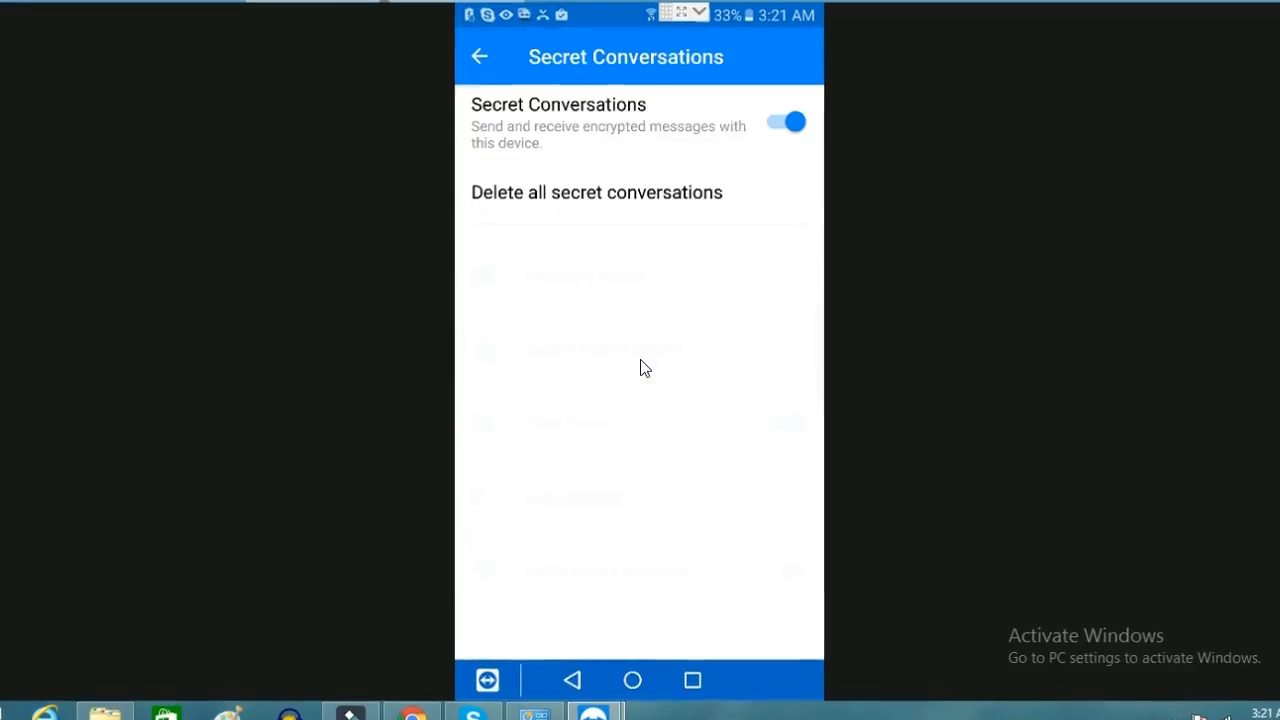
click(786, 122)
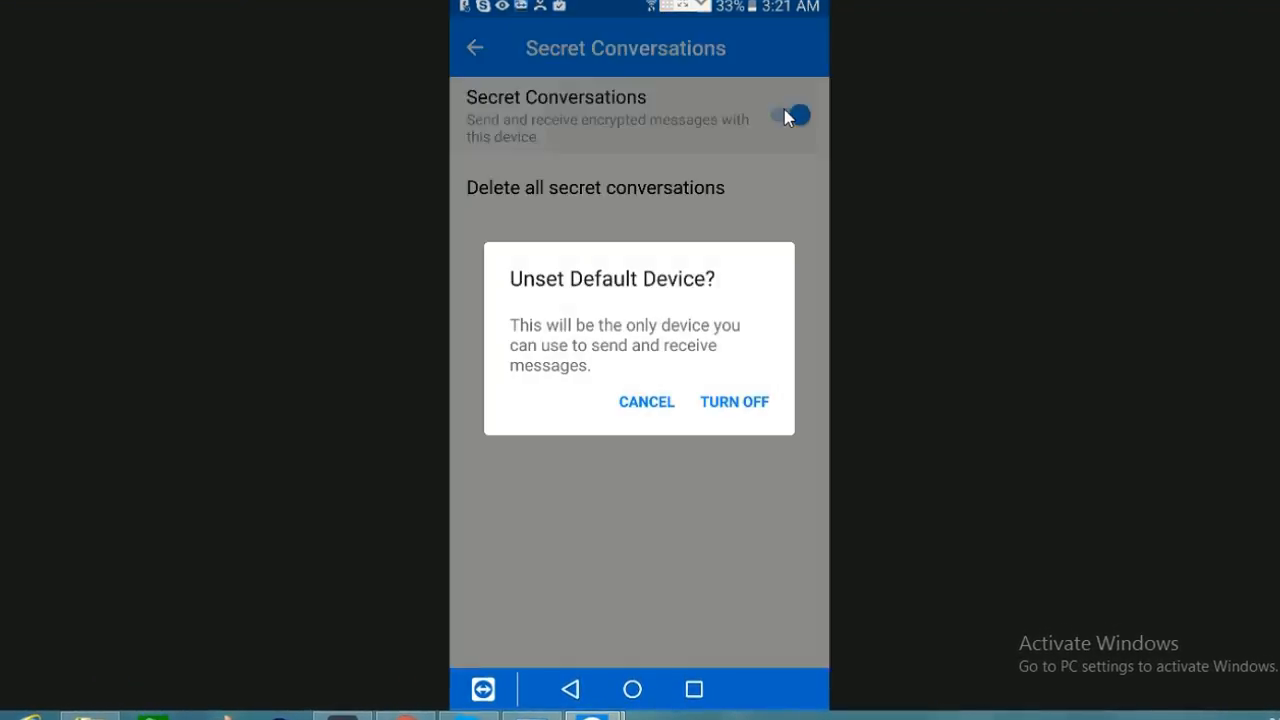
click(734, 400)
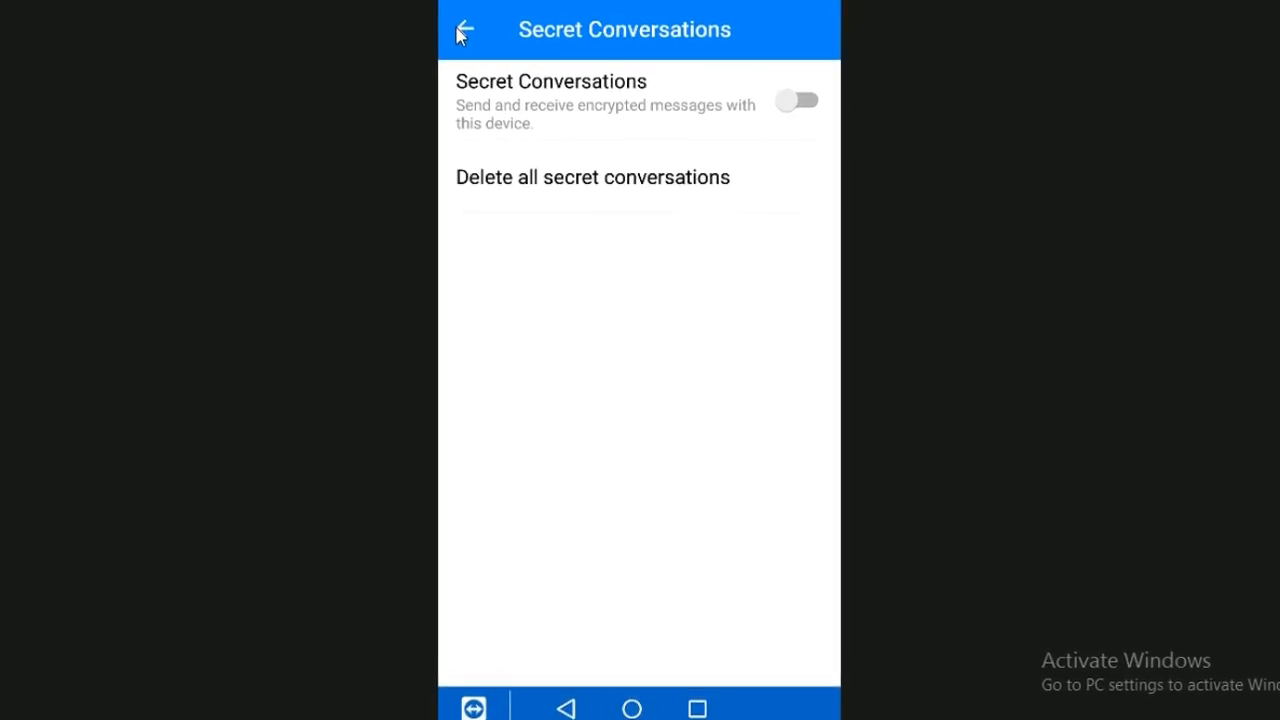
click(464, 30)
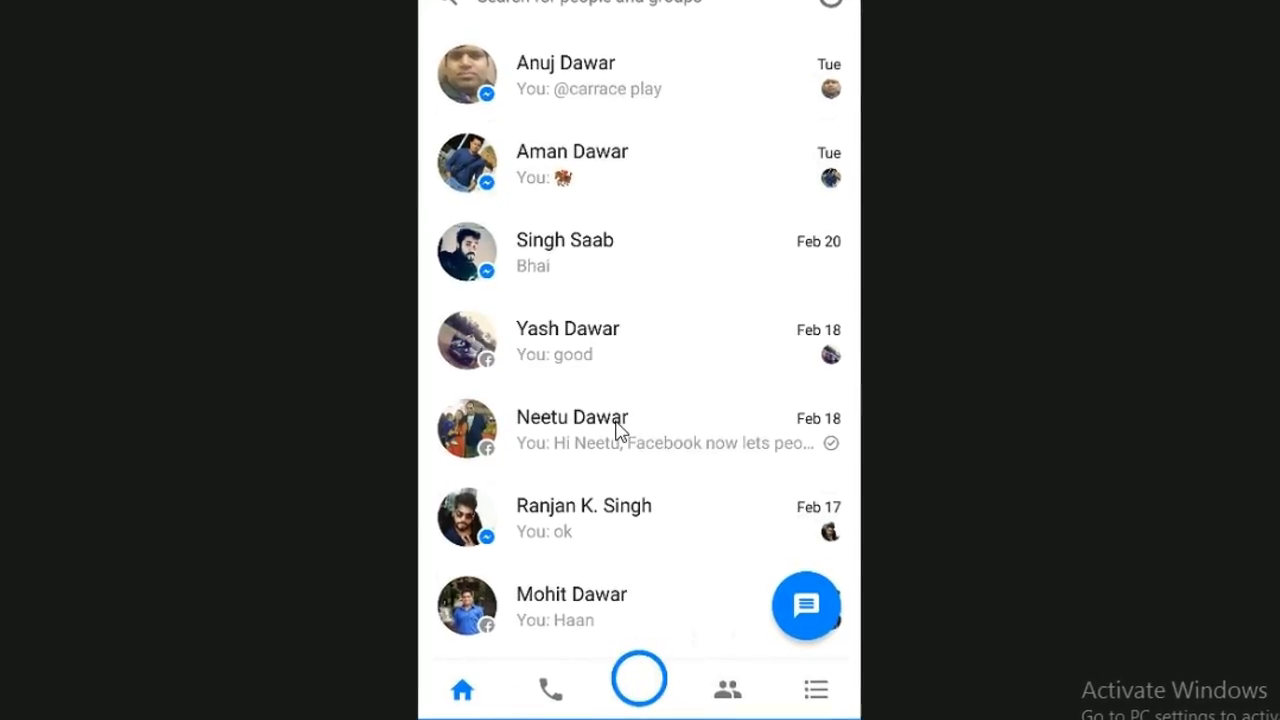
scroll(down, 3)
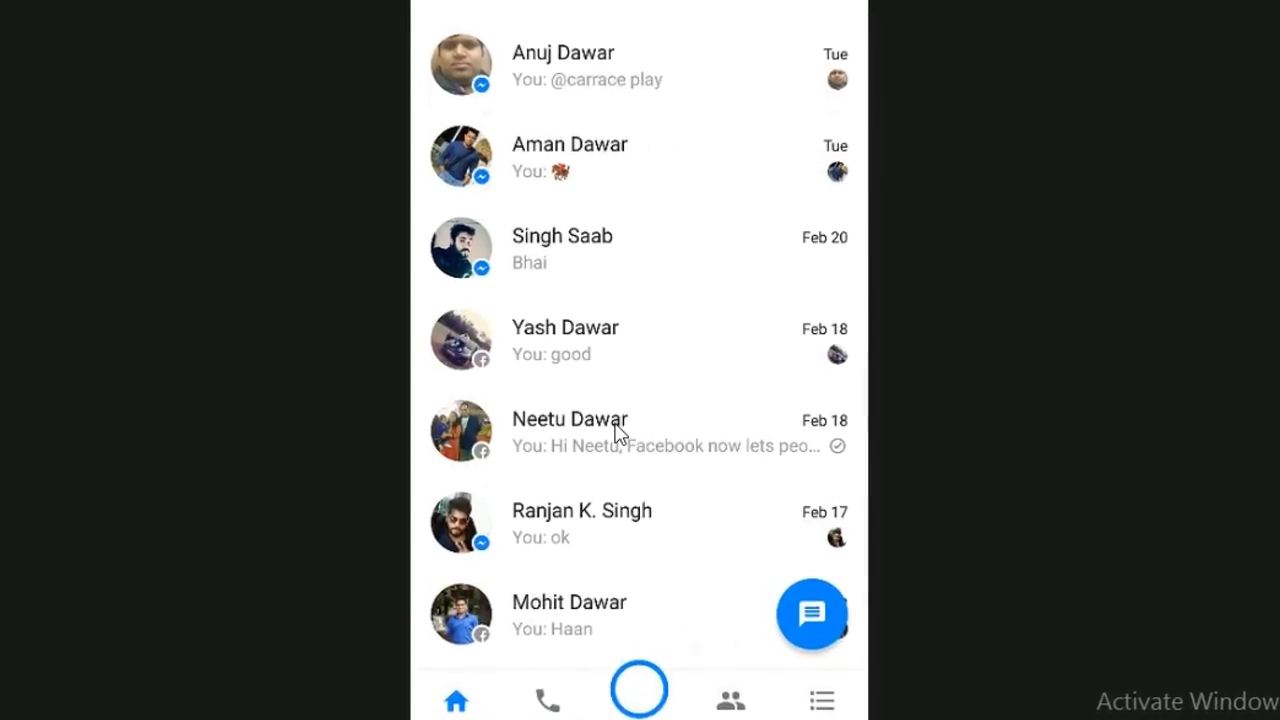